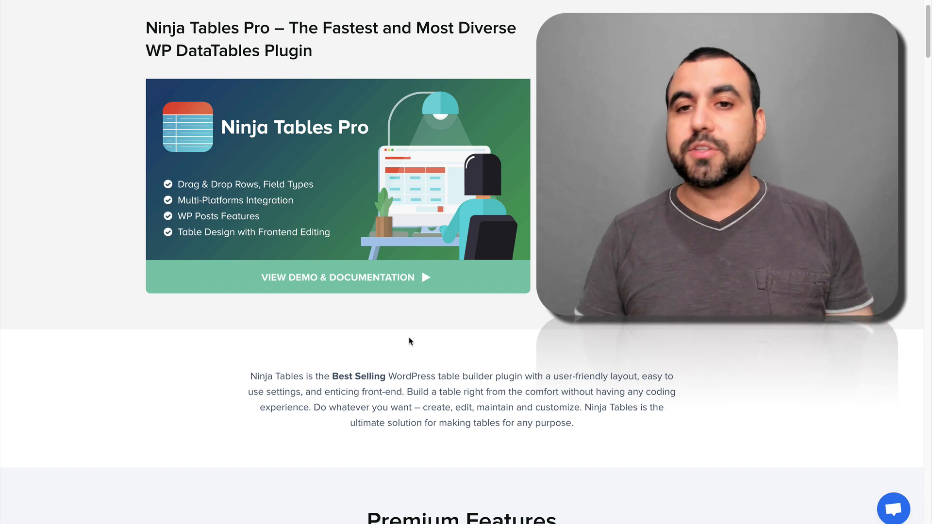
# Scroll the Ninja Tables Pro page past Premium Features to the normal employee table demo.
pyautogui.scroll(-3)
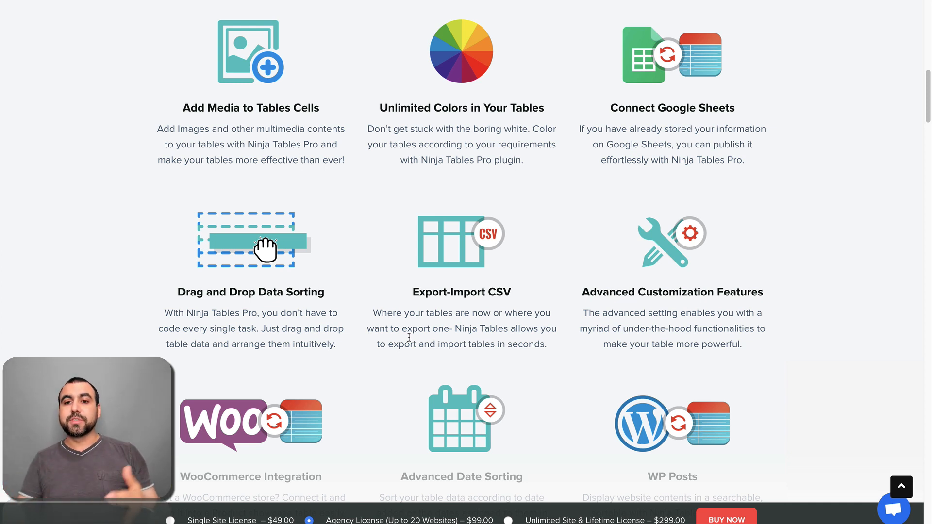
pyautogui.moveTo(689, 122)
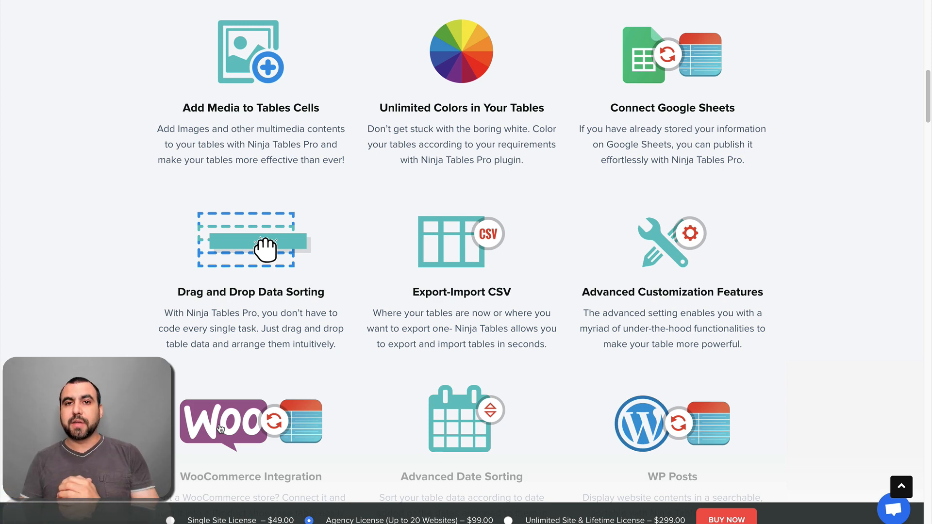
pyautogui.scroll(-3)
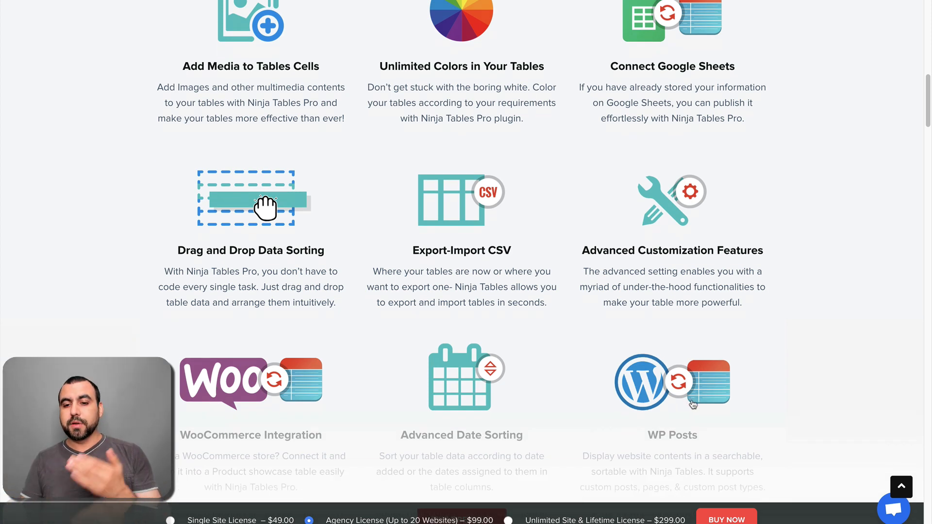
pyautogui.scroll(3)
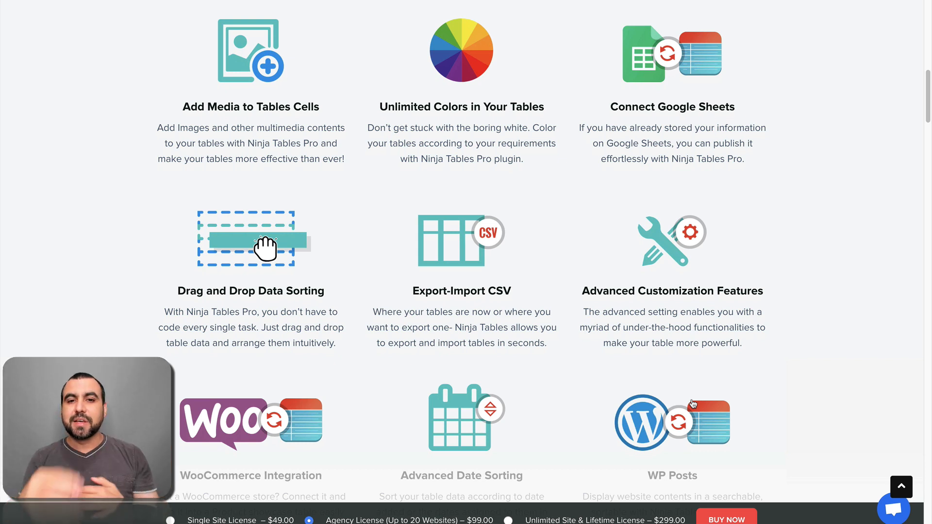
pyautogui.moveTo(479, 285)
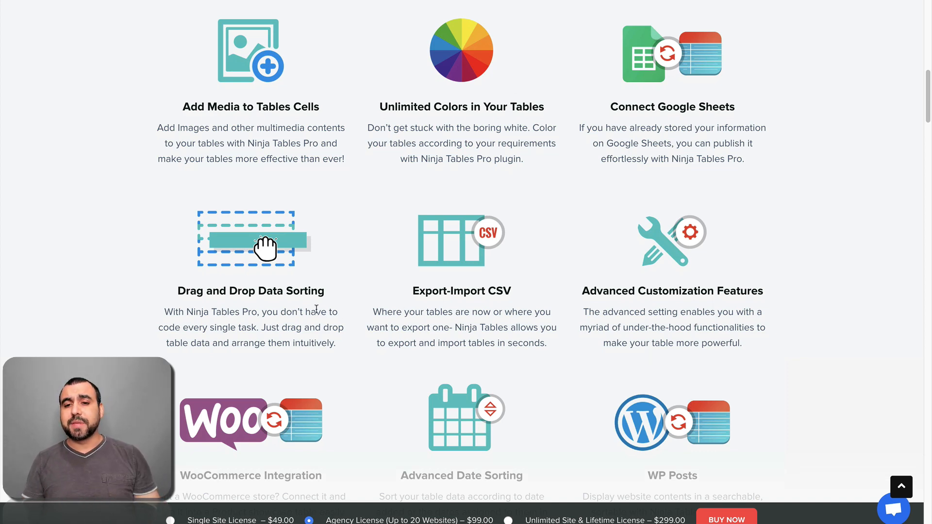
pyautogui.scroll(-3)
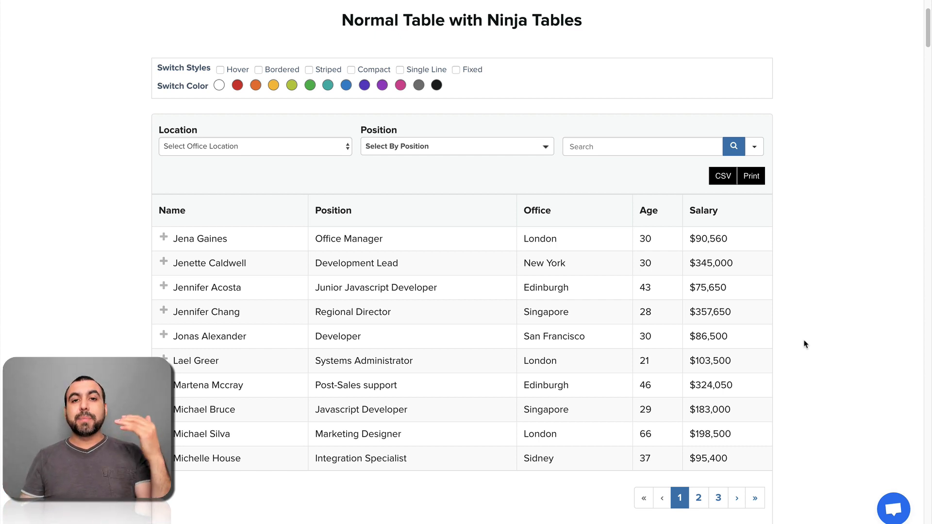
# Scroll past the Purchase button to the Amazon Product Listing demo with image previews.
pyautogui.scroll(-3)
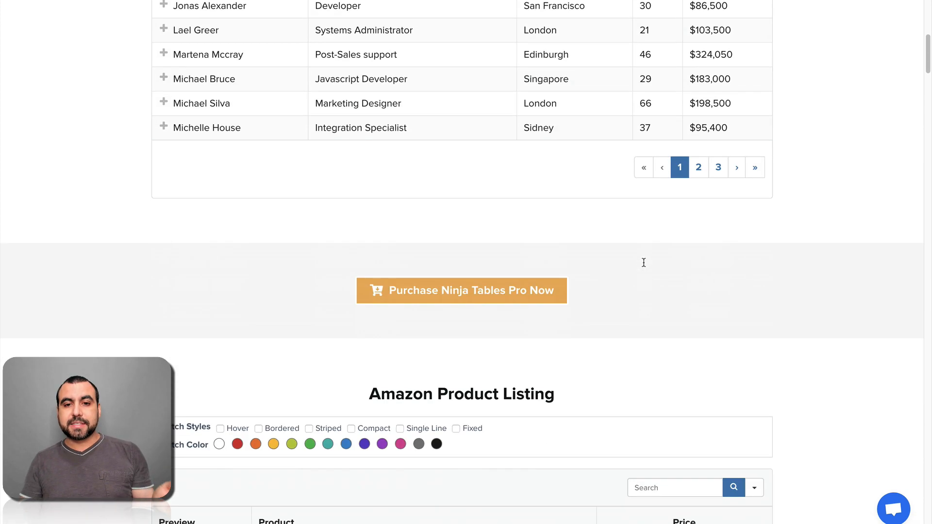
pyautogui.scroll(-3)
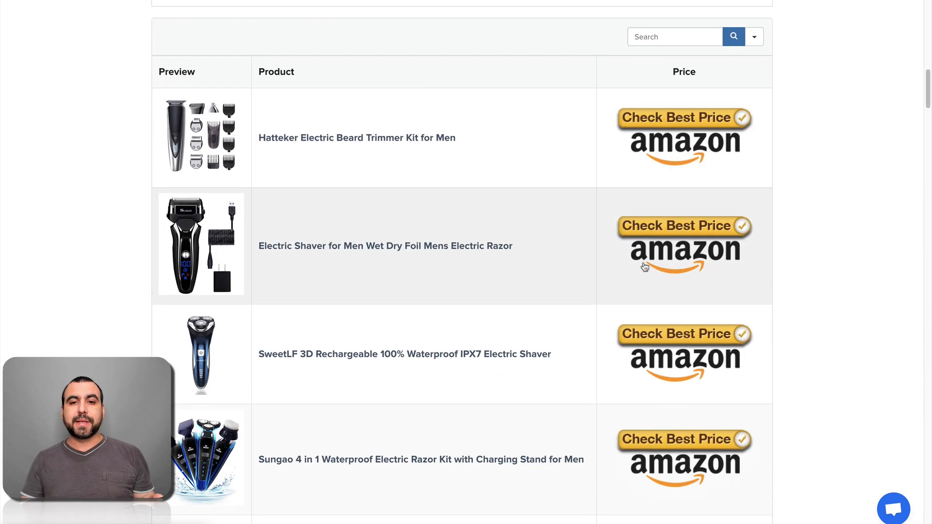
pyautogui.scroll(3)
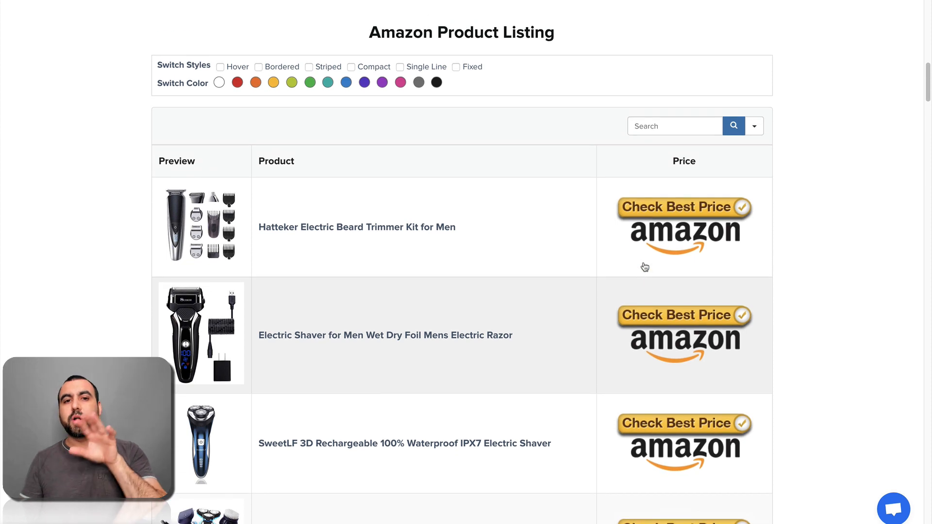
pyautogui.scroll(-3)
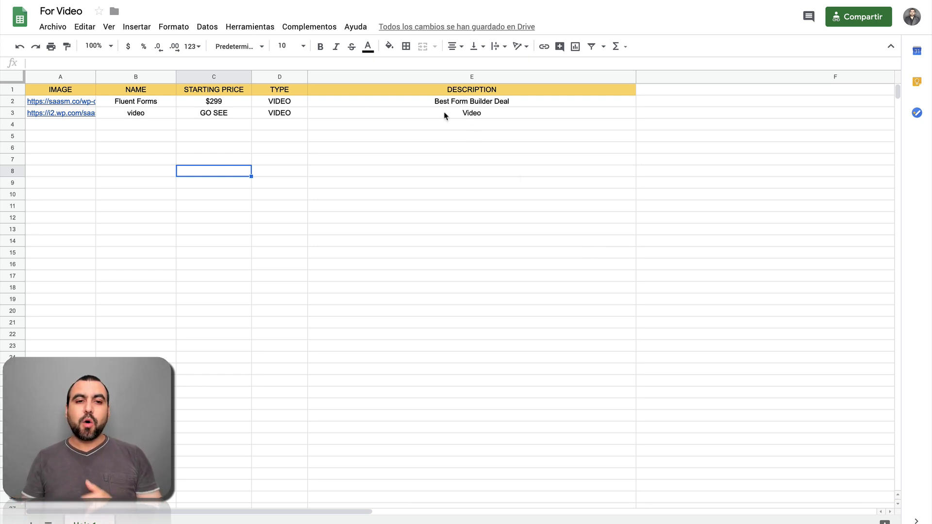
# Switch from the For Video sheet to the Ninja Tables Pro All Tables page.
pyautogui.click(471, 136)
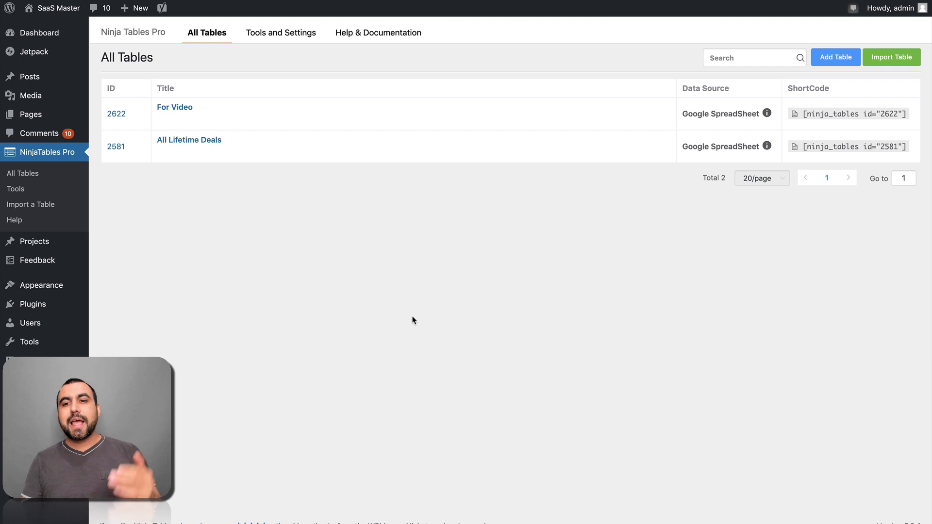
pyautogui.moveTo(434, 303)
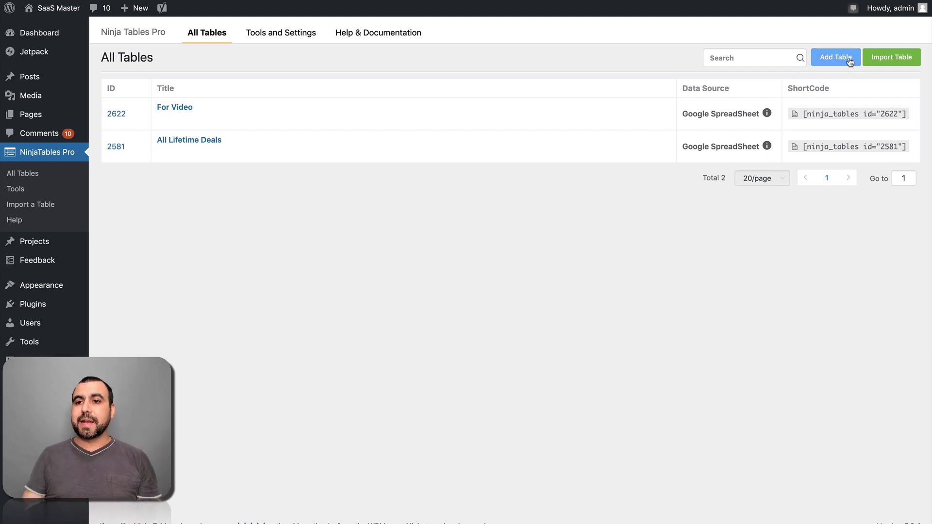
# Start a new table and browse the import, Fluent Form entries and WordPress posts options.
pyautogui.click(835, 57)
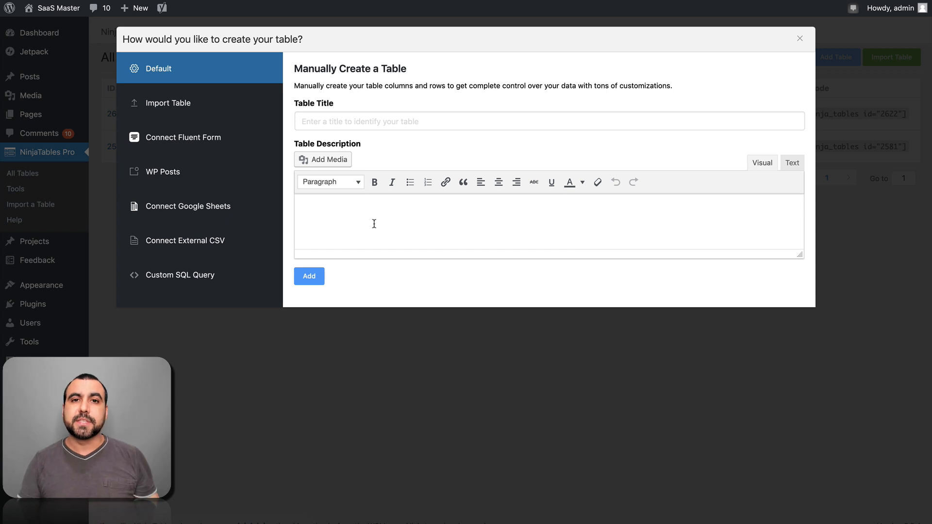
pyautogui.click(168, 102)
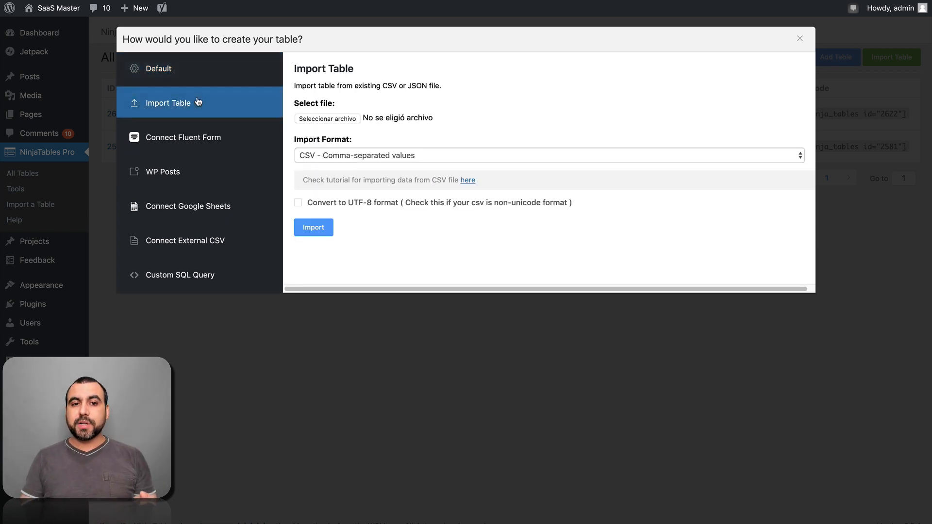
pyautogui.moveTo(501, 128)
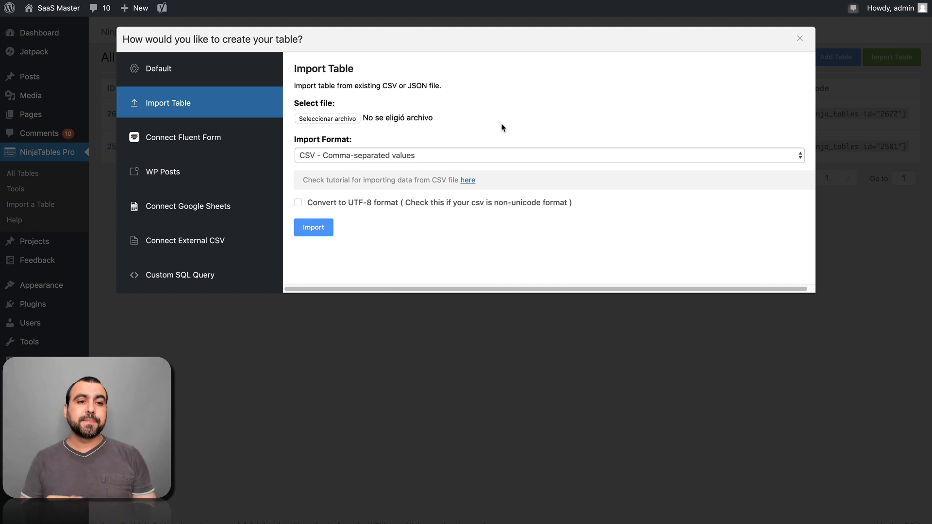
pyautogui.click(184, 137)
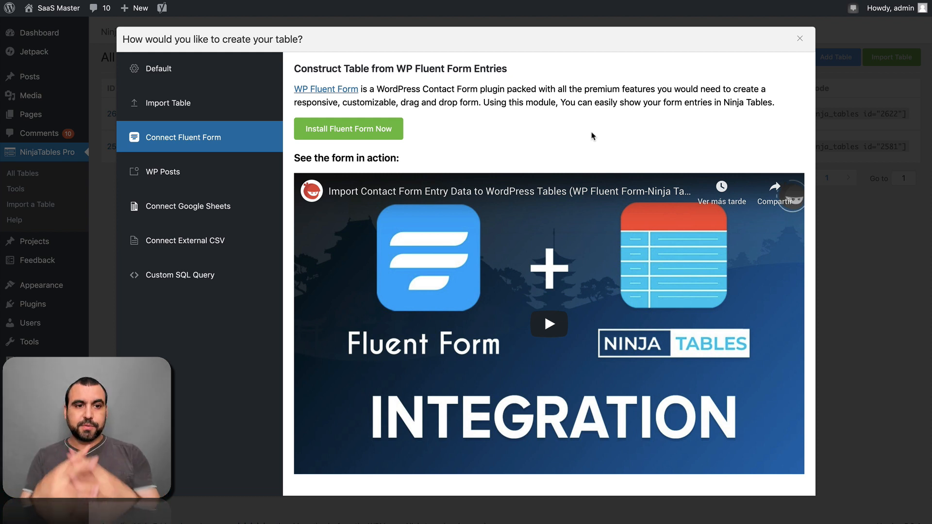
pyautogui.click(162, 171)
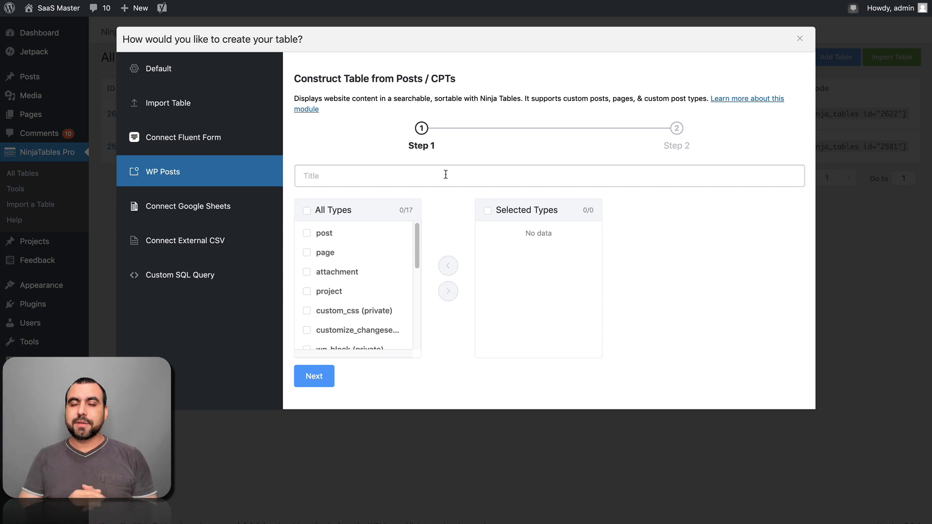
# Choose Connect Google Sheets and title the new table 'test'.
pyautogui.click(188, 206)
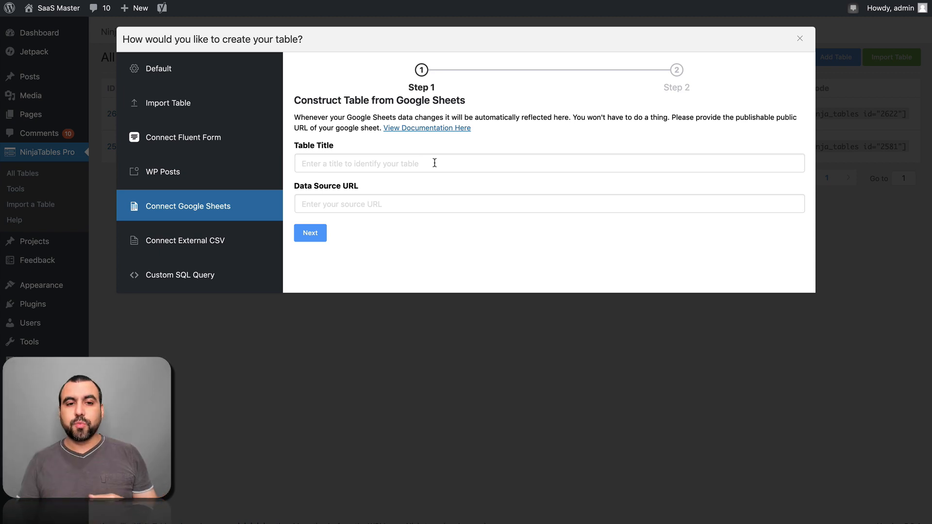
pyautogui.click(548, 163)
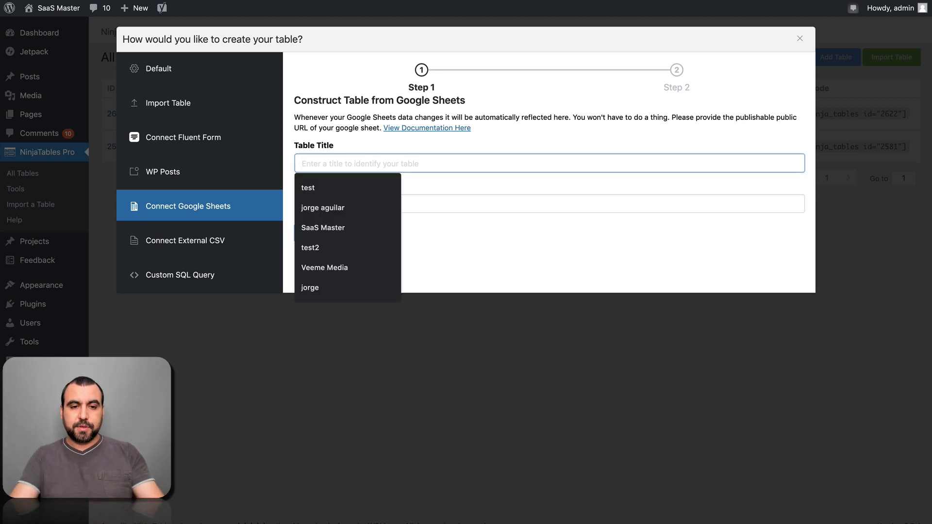
pyautogui.write('test')
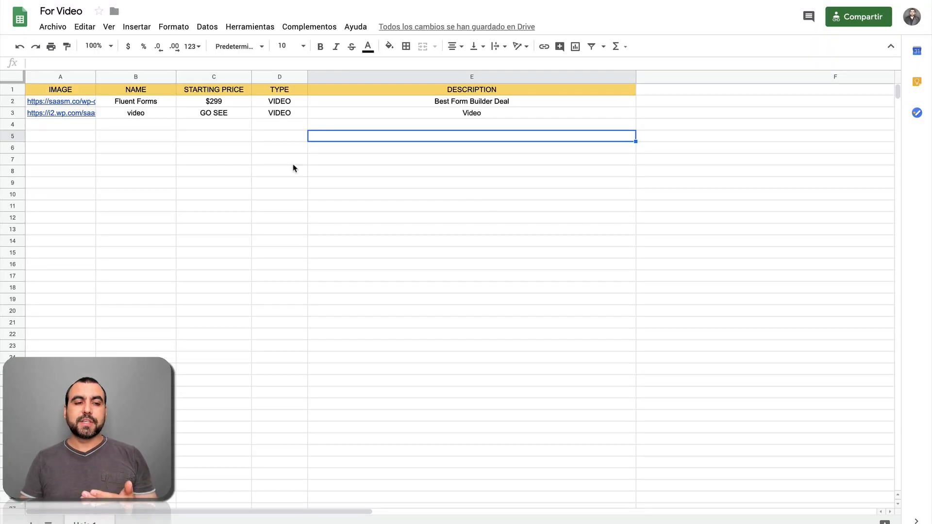
# Publish the For Video sheet to the web as CSV and copy its link.
pyautogui.click(52, 27)
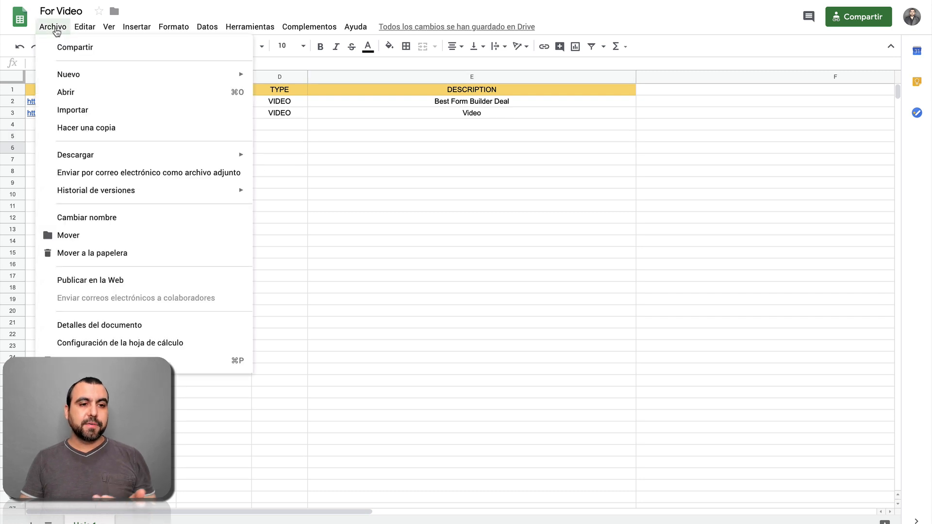
pyautogui.moveTo(90, 280)
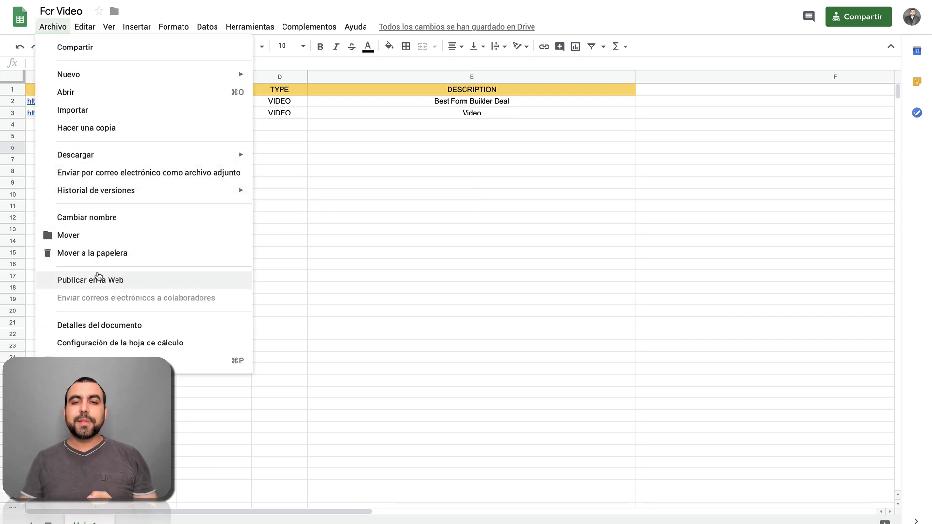
pyautogui.click(90, 280)
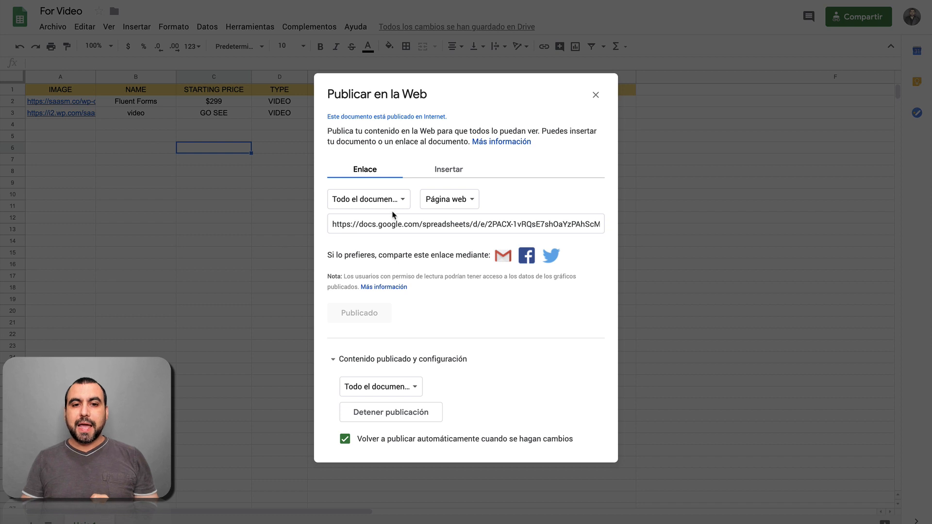
pyautogui.click(449, 198)
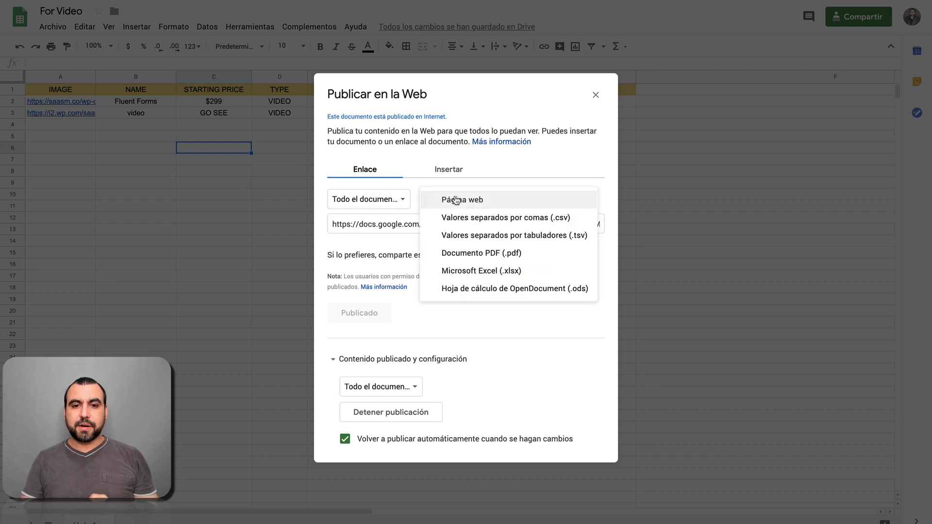
pyautogui.moveTo(508, 216)
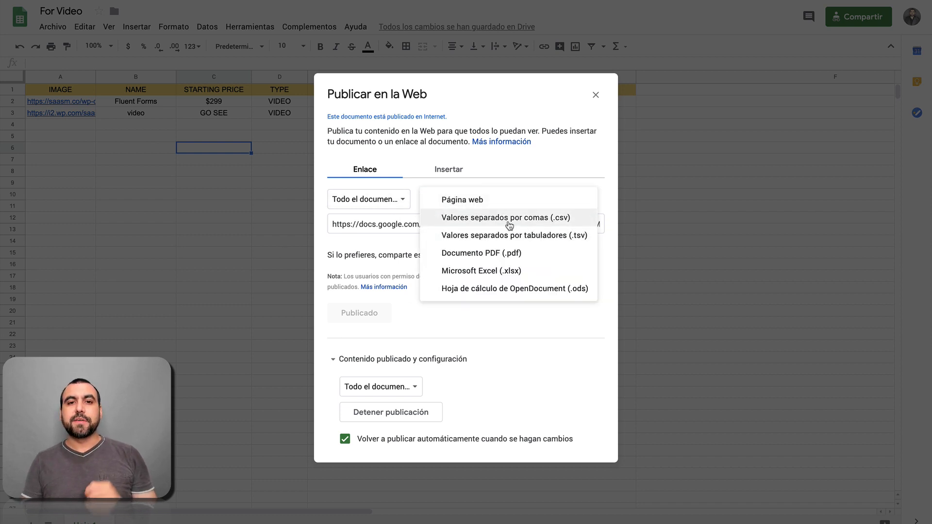
pyautogui.click(500, 216)
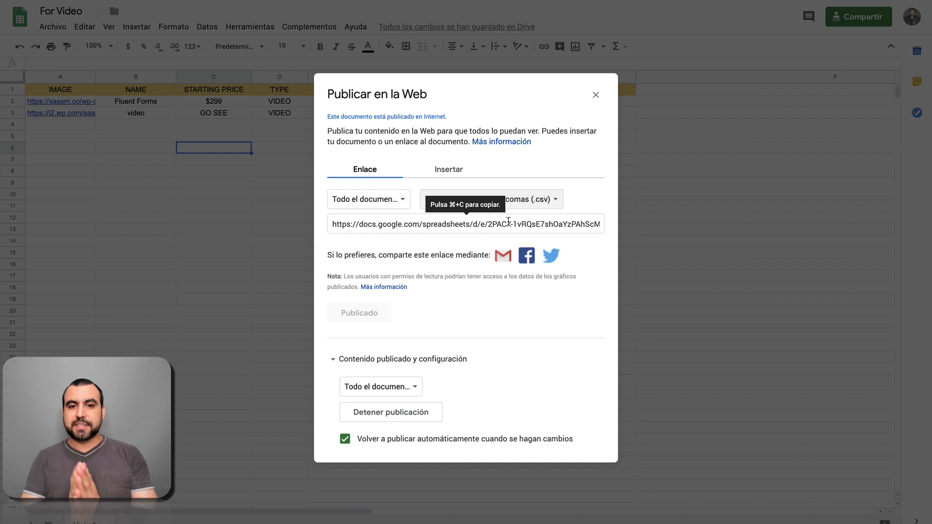
pyautogui.click(465, 224)
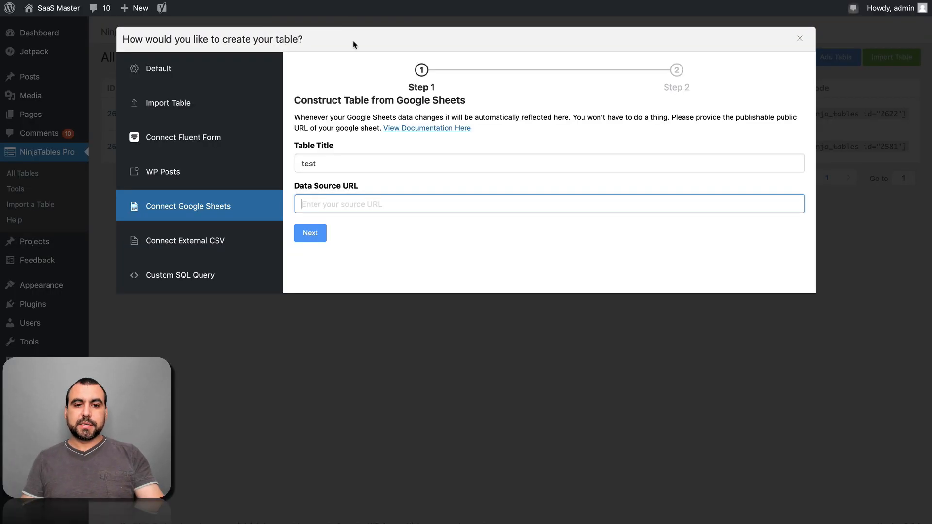
# Paste the CSV link as Data Source URL, include the NAME column and save the table.
pyautogui.click(310, 232)
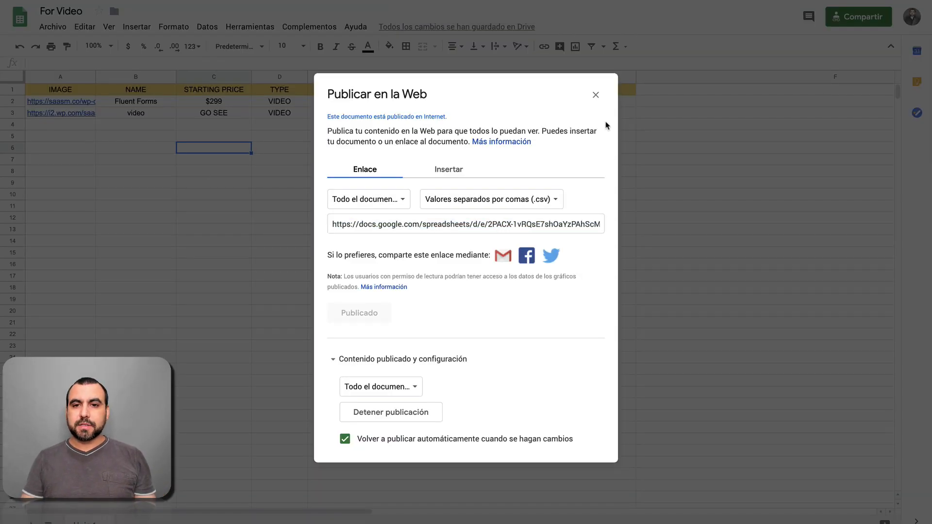
pyautogui.click(595, 94)
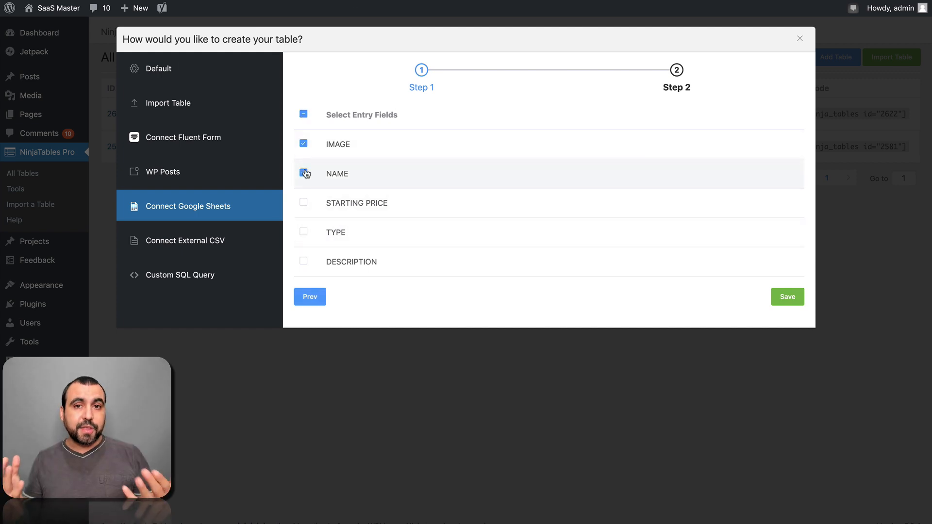
pyautogui.click(303, 174)
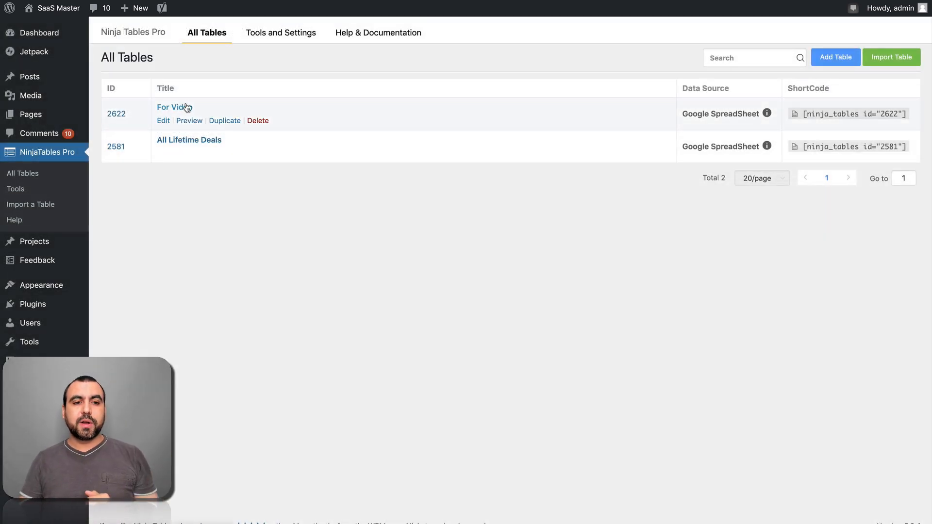
# Open the For Video table's Columns configuration listing its five sheet columns.
pyautogui.click(171, 107)
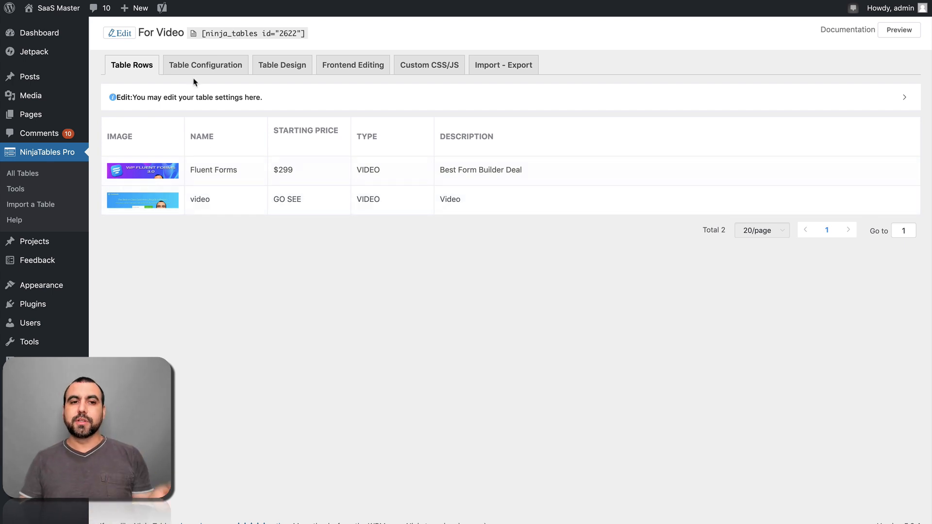
pyautogui.click(205, 64)
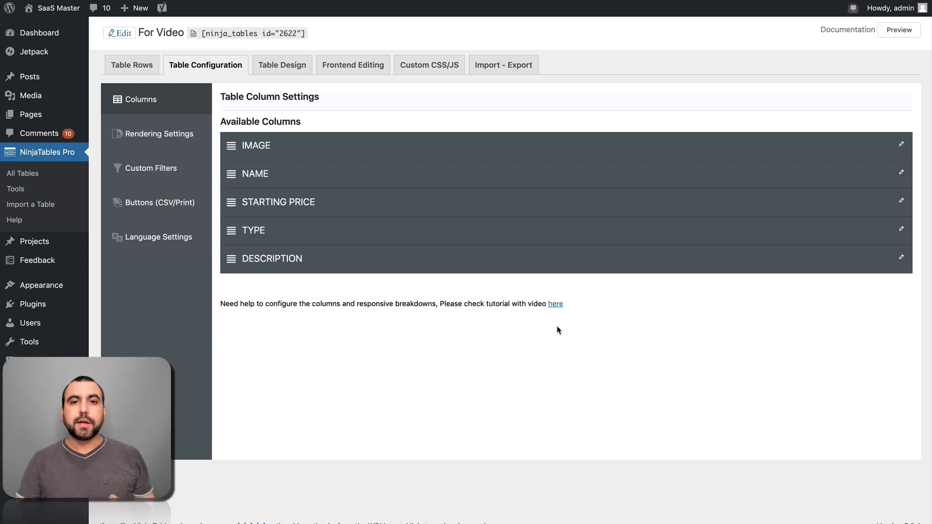
# Show the IMAGE column's Advanced Settings with max width 150, checking the live page briefly.
pyautogui.click(898, 30)
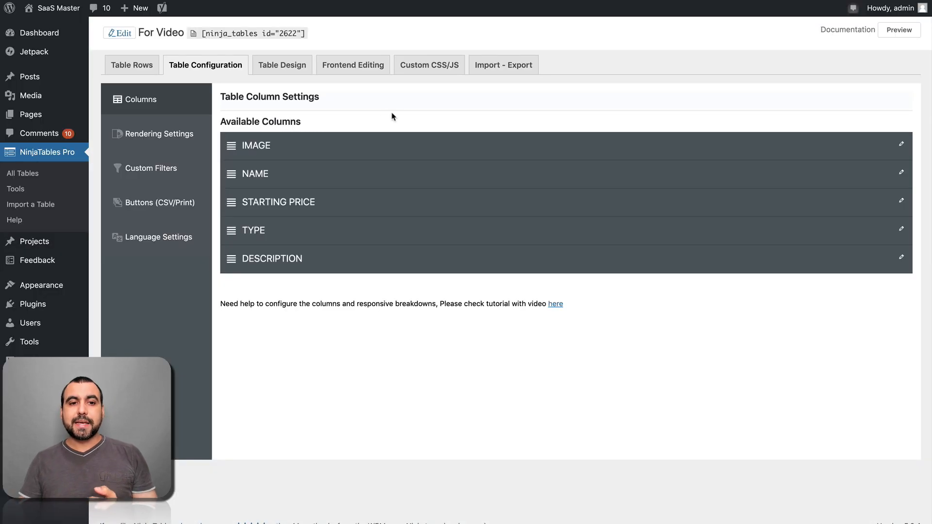
pyautogui.click(253, 145)
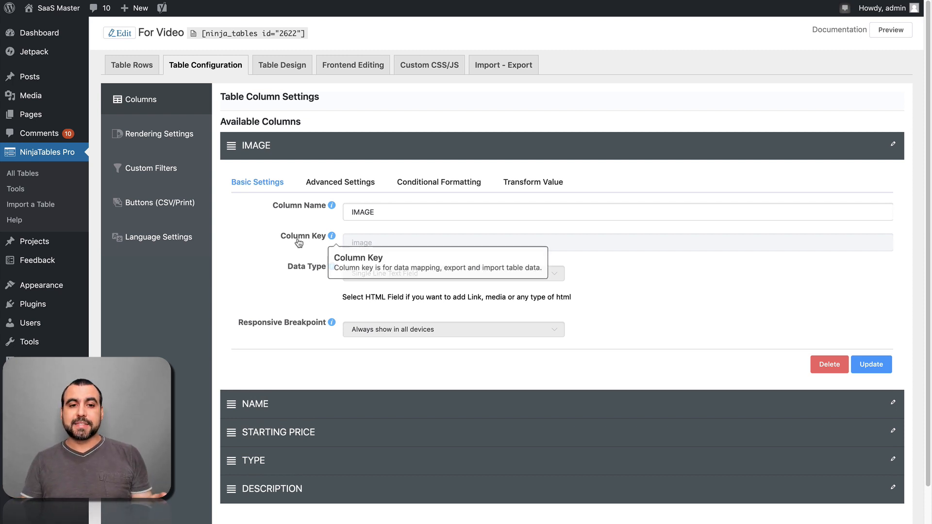
pyautogui.moveTo(401, 282)
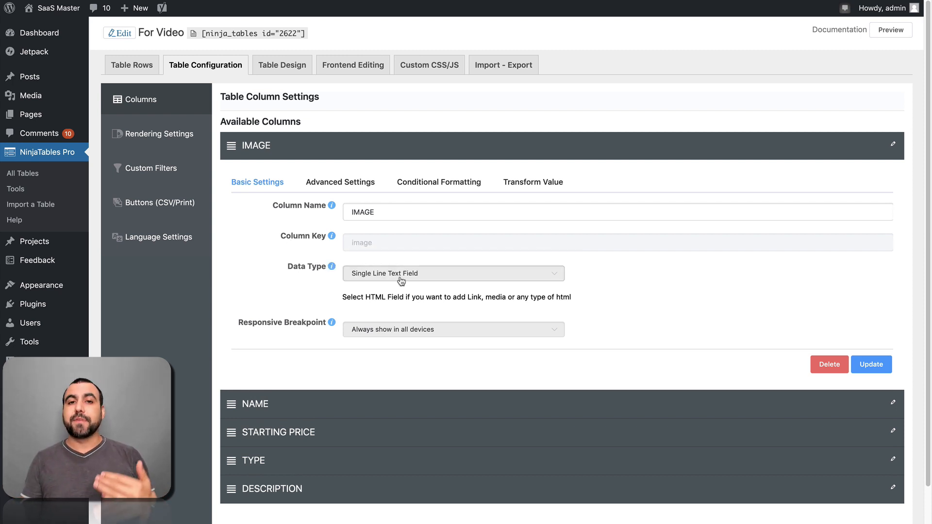
pyautogui.moveTo(405, 333)
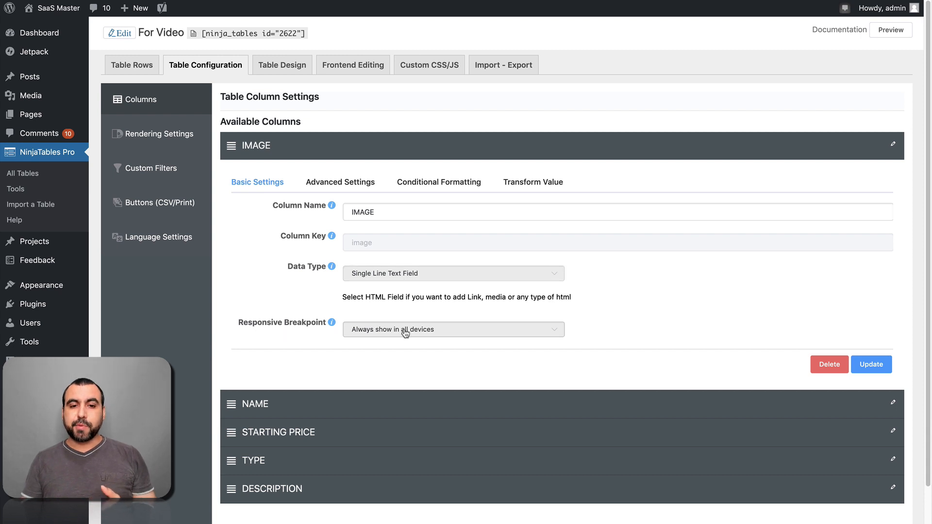
pyautogui.click(339, 181)
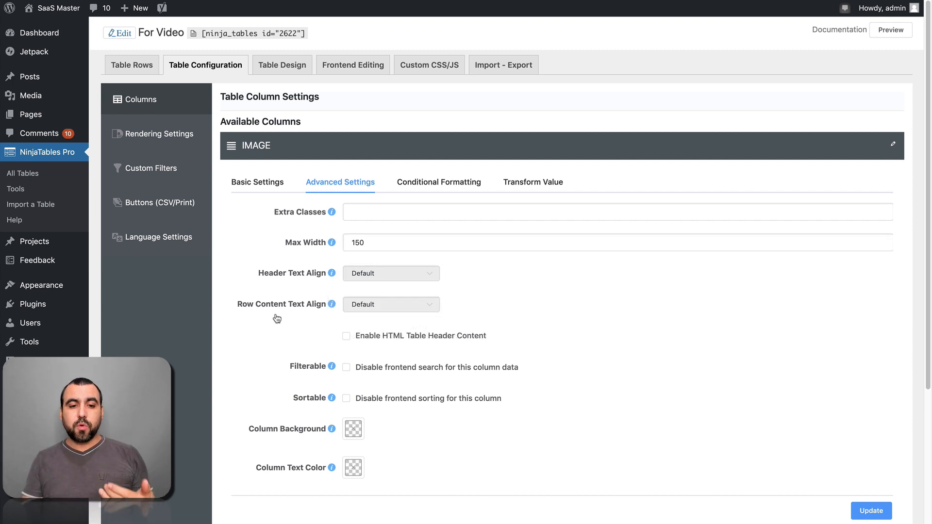
pyautogui.moveTo(491, 351)
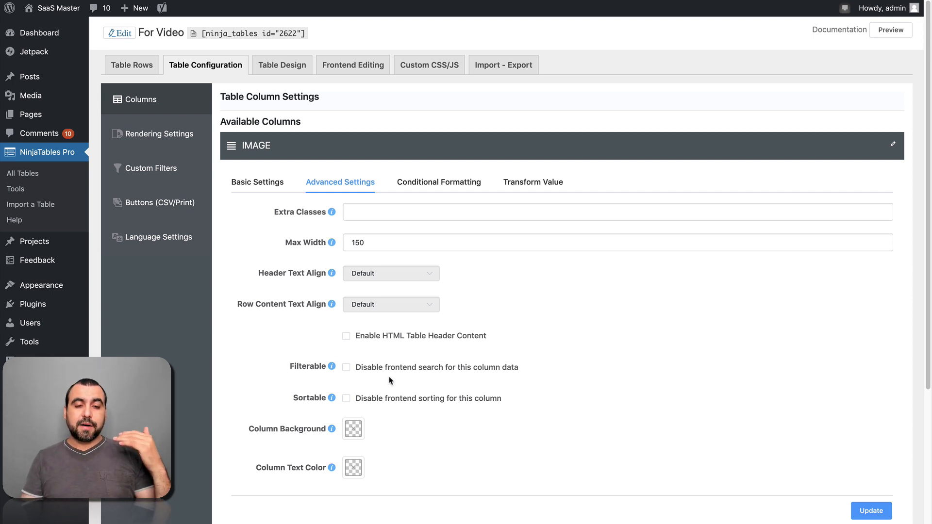
pyautogui.moveTo(465, 391)
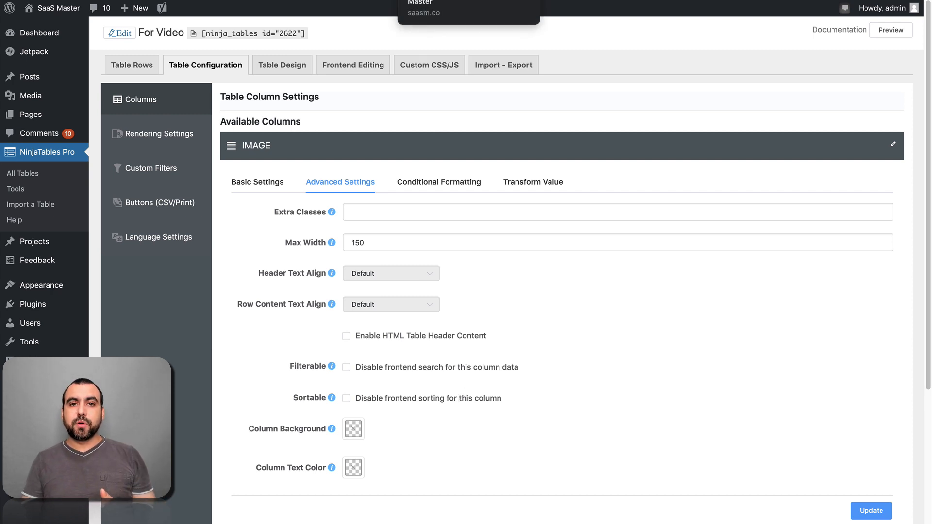
pyautogui.click(890, 30)
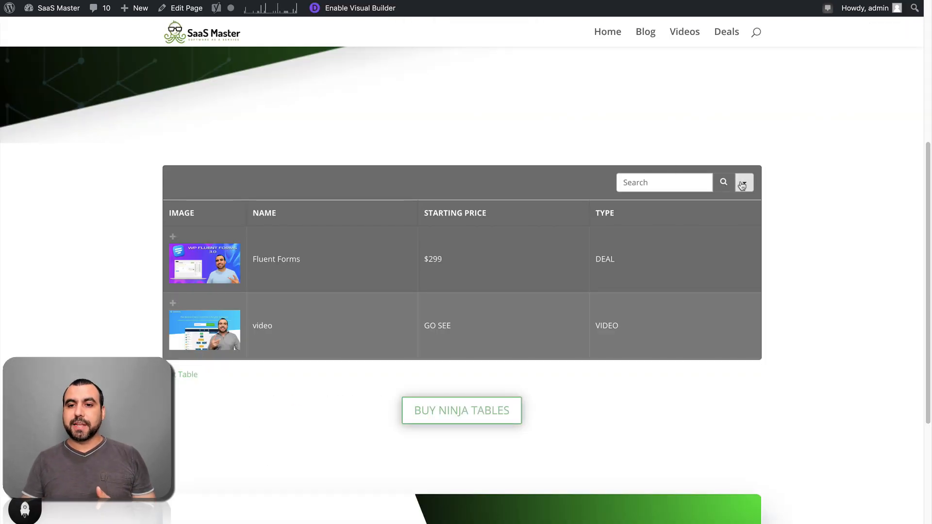
pyautogui.click(743, 182)
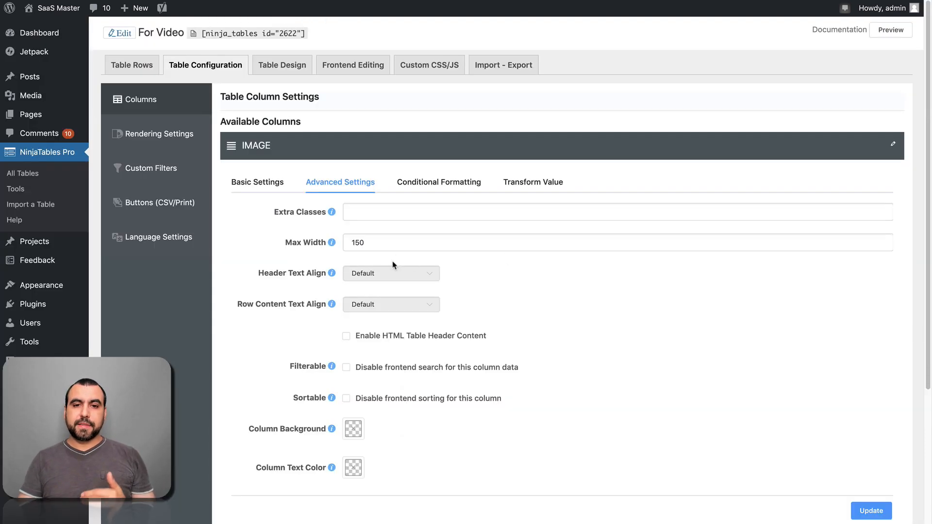
# Add then remove an empty condition in the IMAGE column's Conditional Formatting.
pyautogui.click(439, 181)
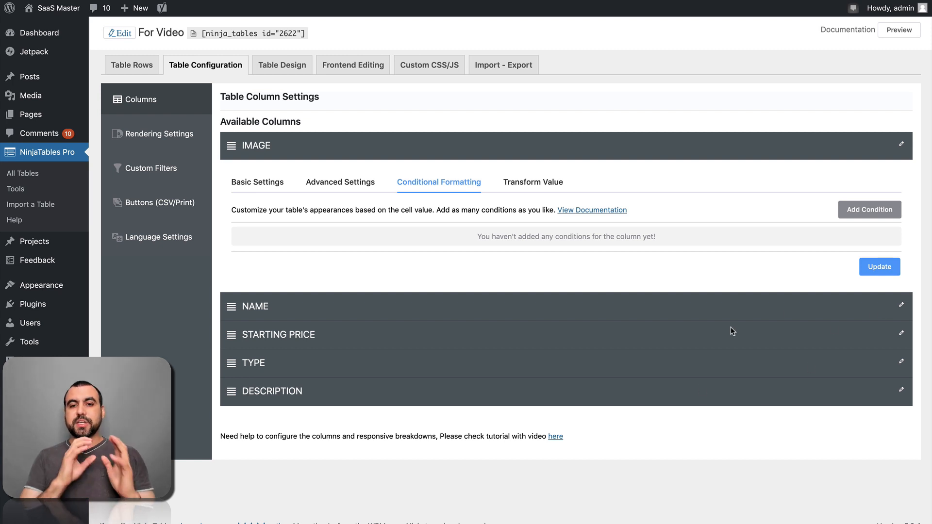
pyautogui.moveTo(310, 327)
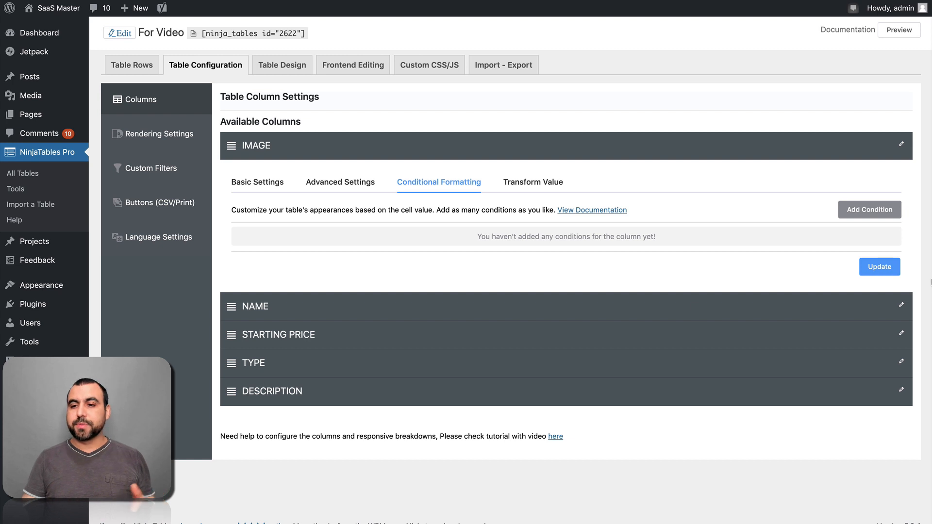
pyautogui.moveTo(870, 209)
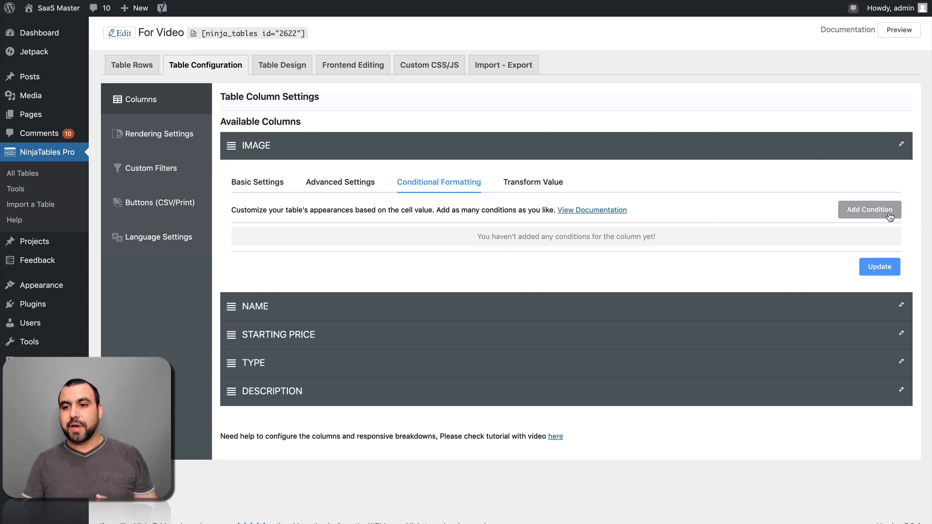
pyautogui.click(867, 210)
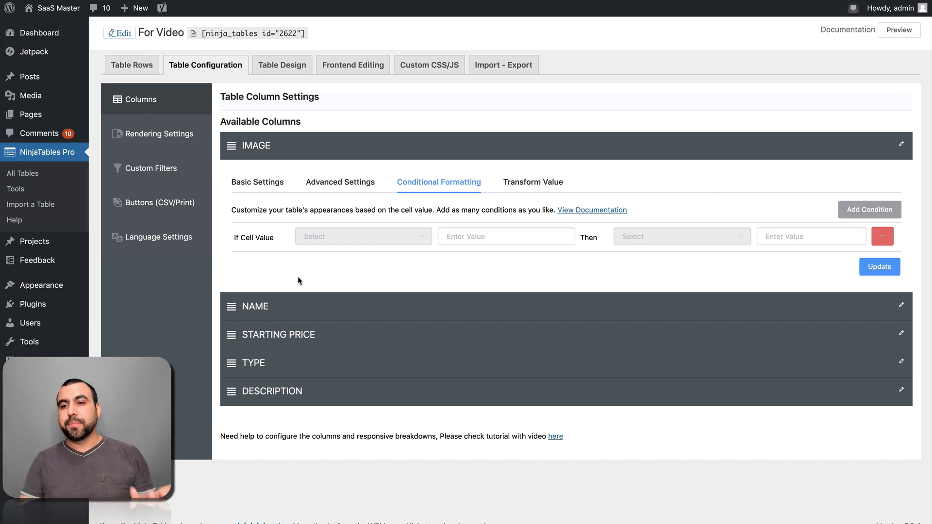
pyautogui.click(883, 236)
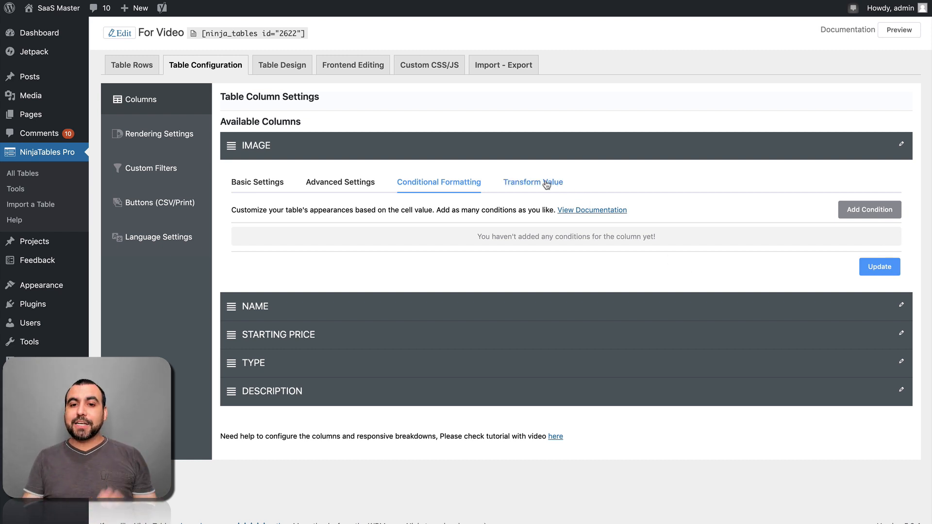
# Set the IMAGE column's Transform Value to <img src="{{row.image}}"> using the IMAGE shortcode.
pyautogui.click(533, 181)
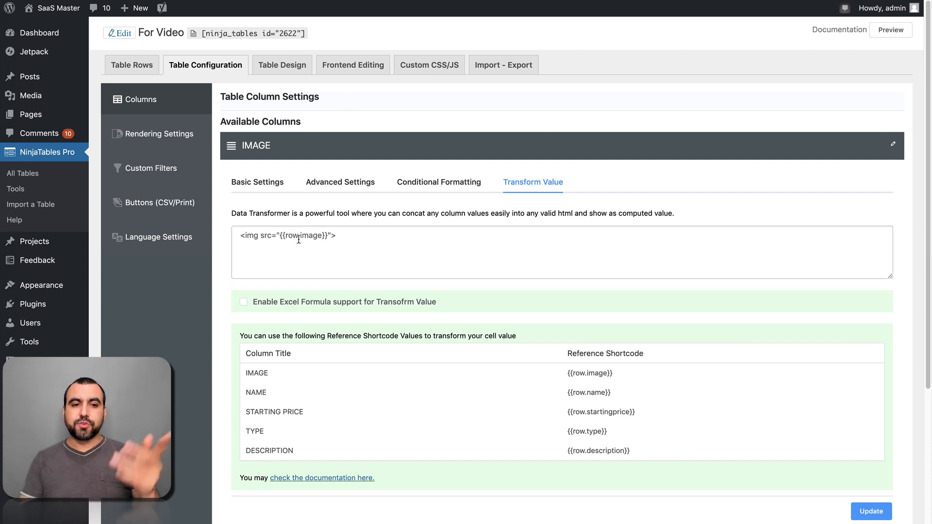
pyautogui.click(365, 235)
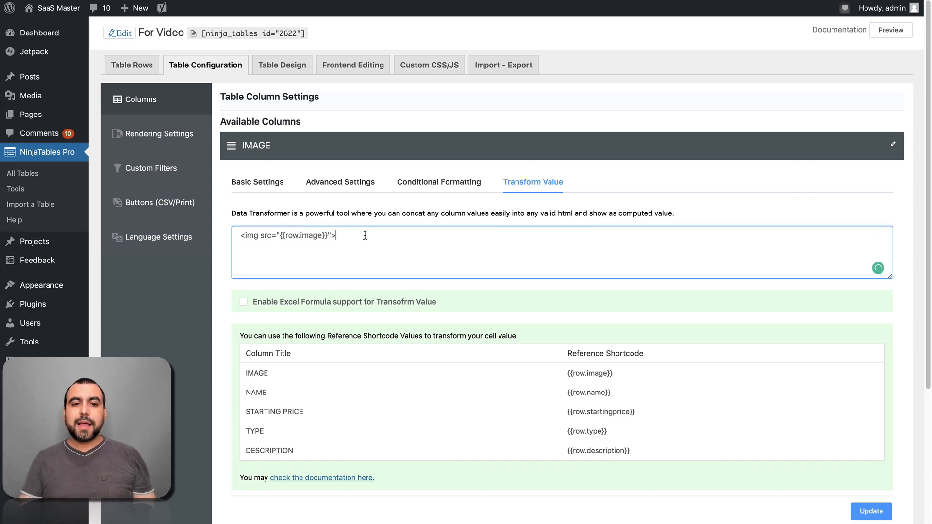
pyautogui.doubleClick(305, 235)
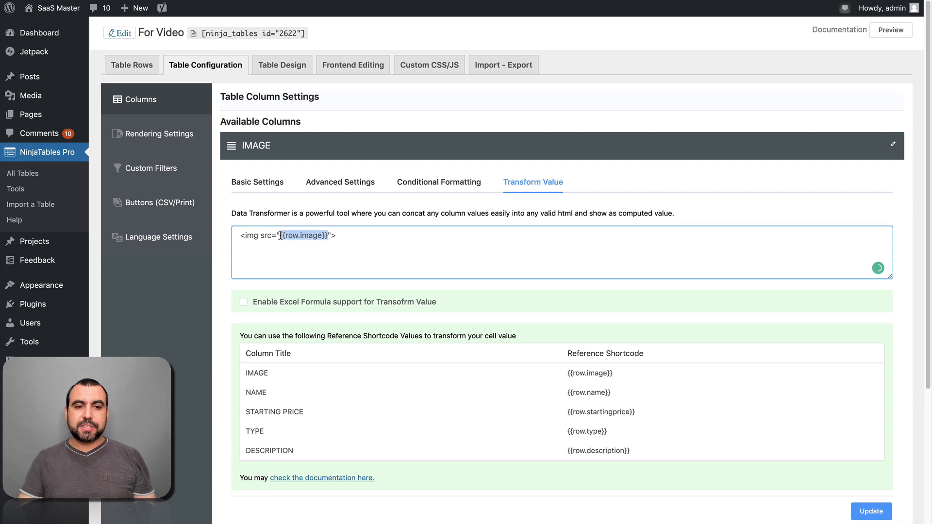
pyautogui.doubleClick(256, 373)
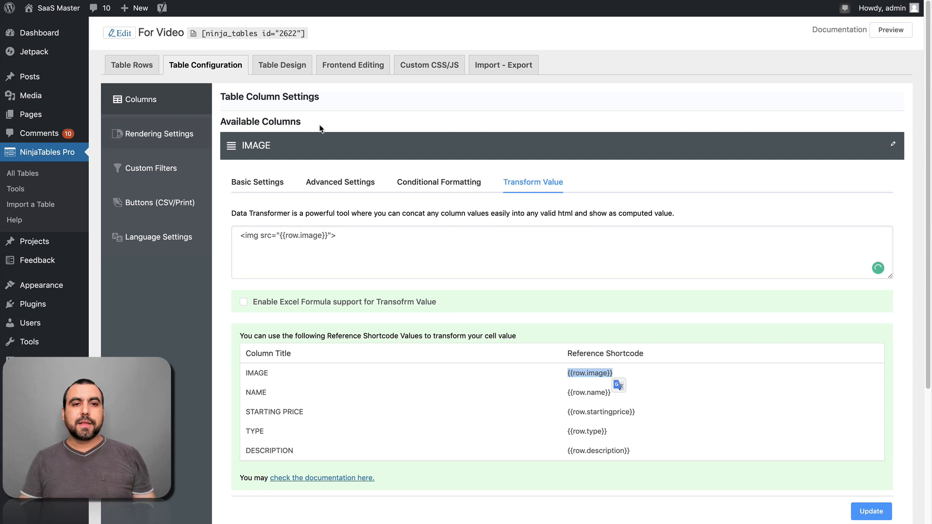
# Preview Single Line Cells on the For Video table, then keep fixed layout, bordered and striped styles.
pyautogui.click(283, 65)
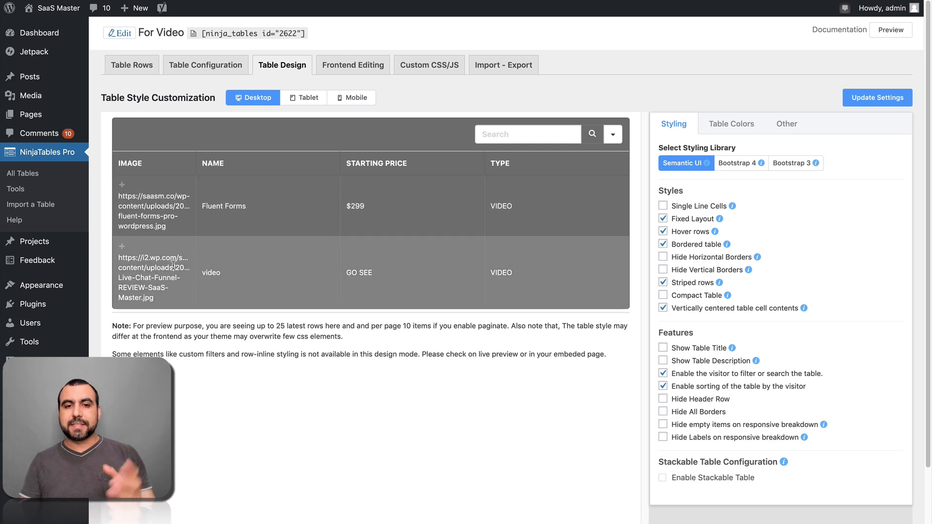
pyautogui.moveTo(347, 317)
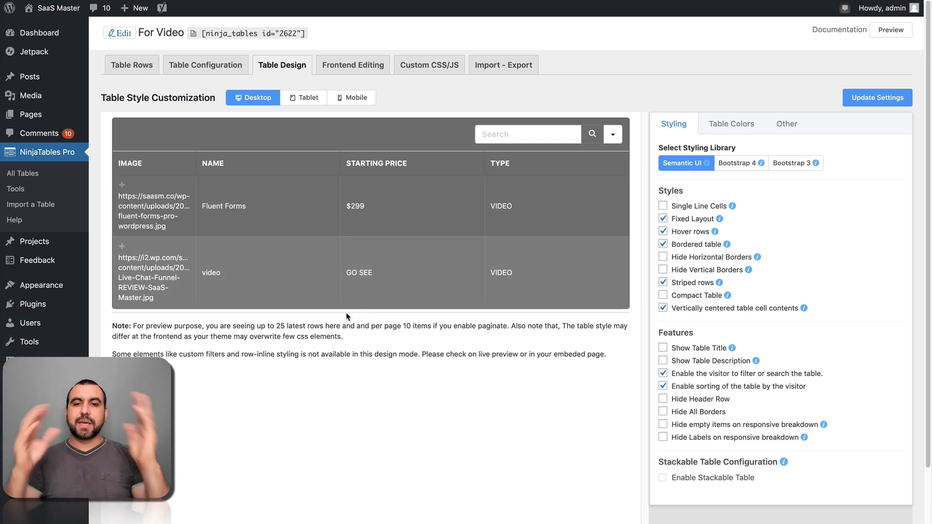
pyautogui.moveTo(723, 155)
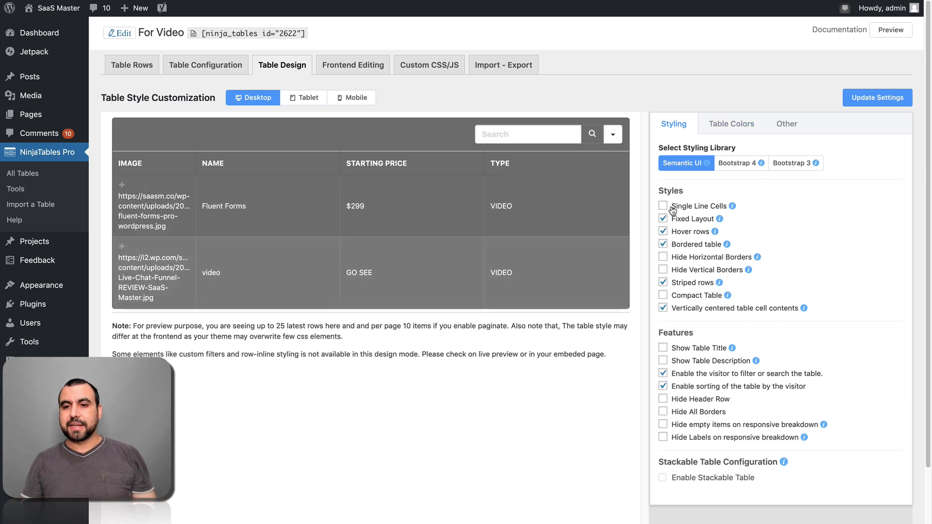
pyautogui.click(663, 206)
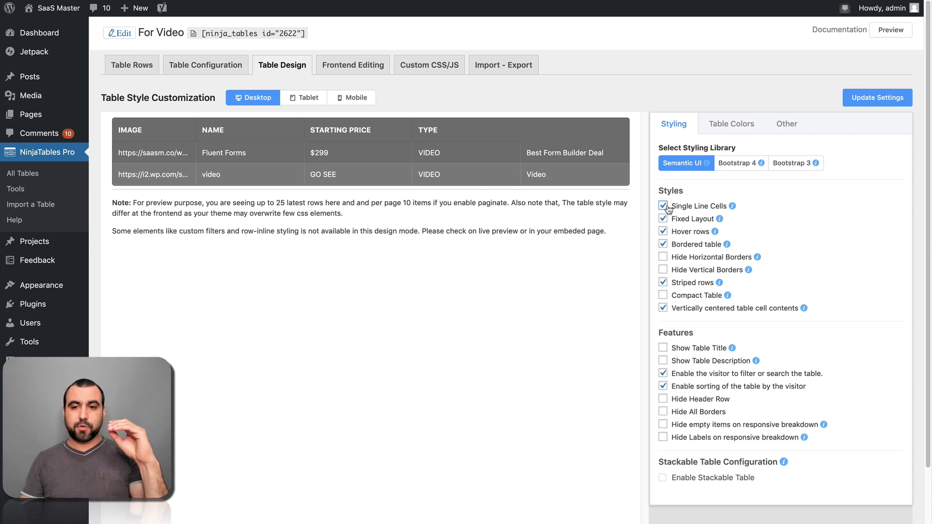
pyautogui.click(663, 205)
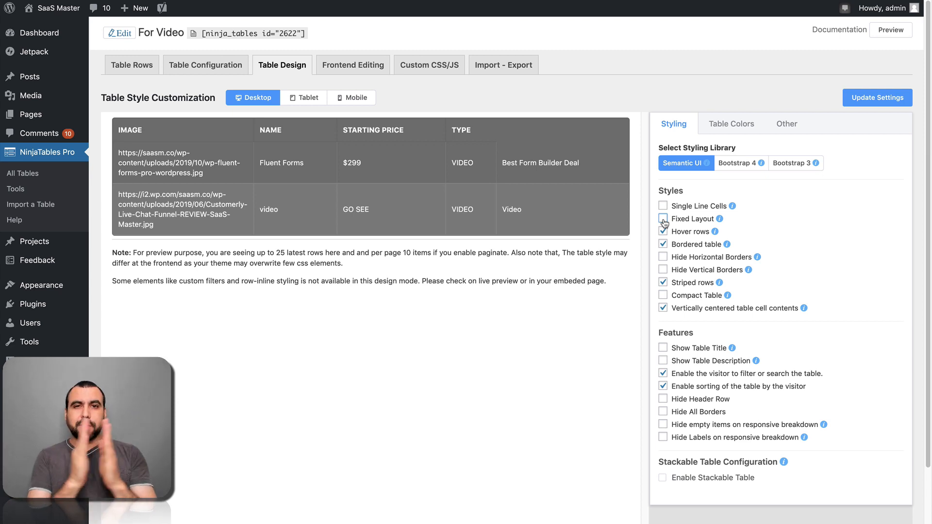
pyautogui.click(663, 219)
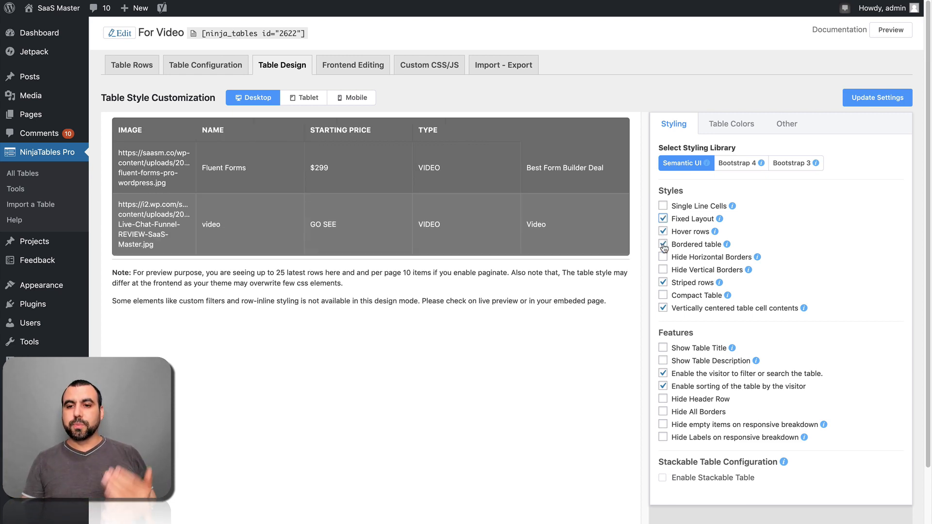
pyautogui.click(663, 244)
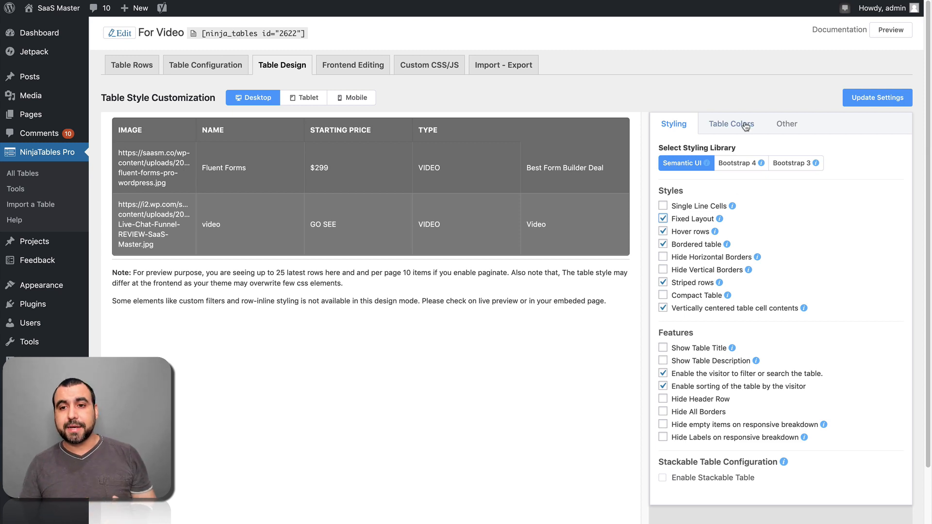
# In Table Colors, try the Black and Red predefined colour schemes on the table.
pyautogui.click(730, 123)
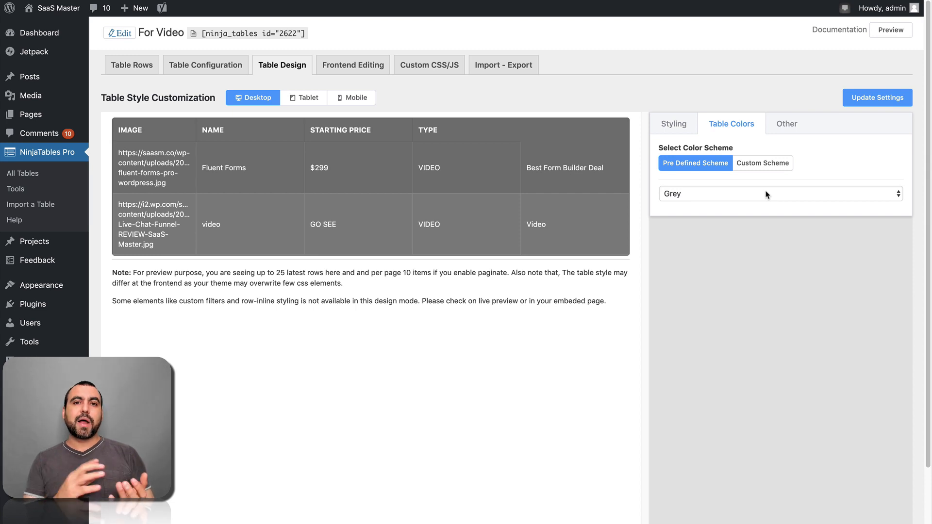
pyautogui.click(779, 193)
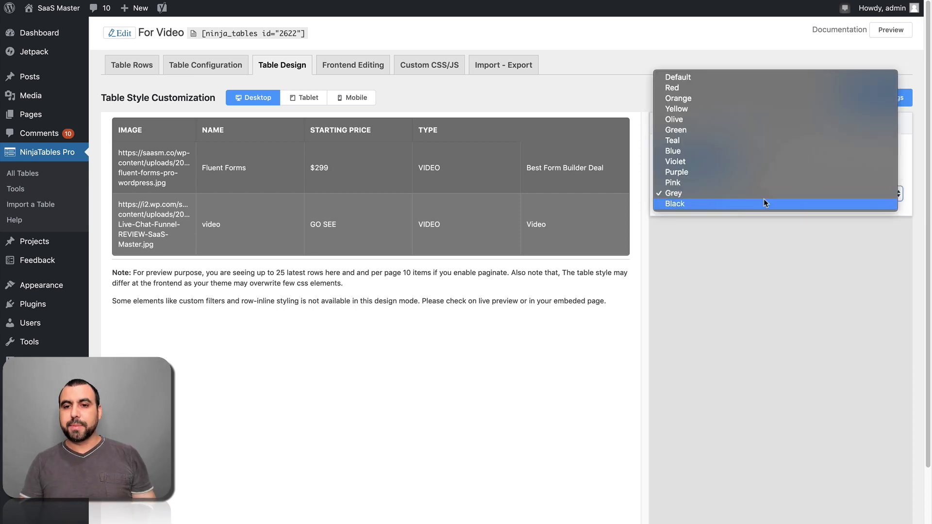
pyautogui.click(675, 203)
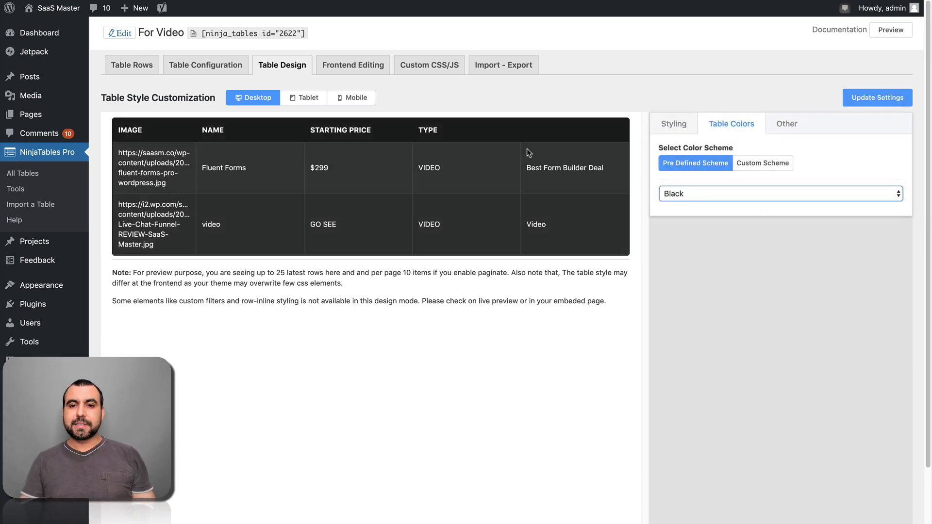
pyautogui.click(779, 193)
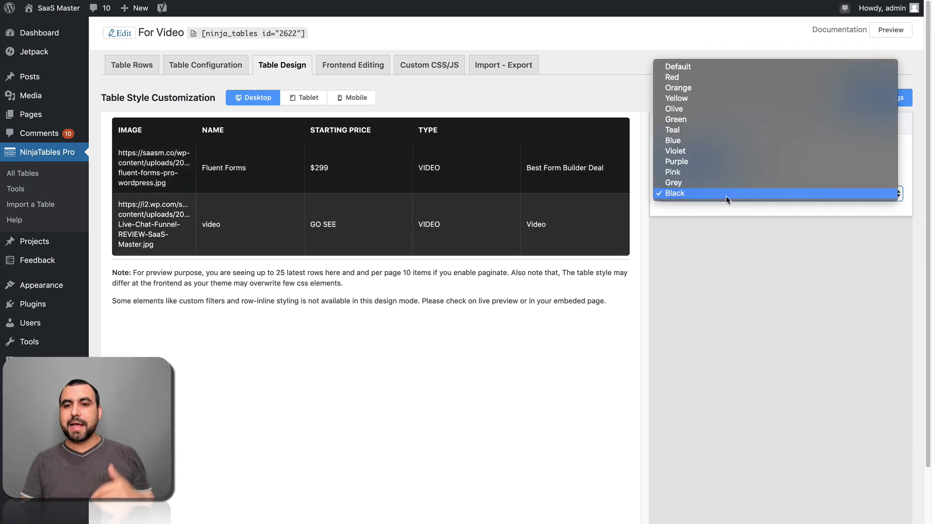
pyautogui.click(675, 194)
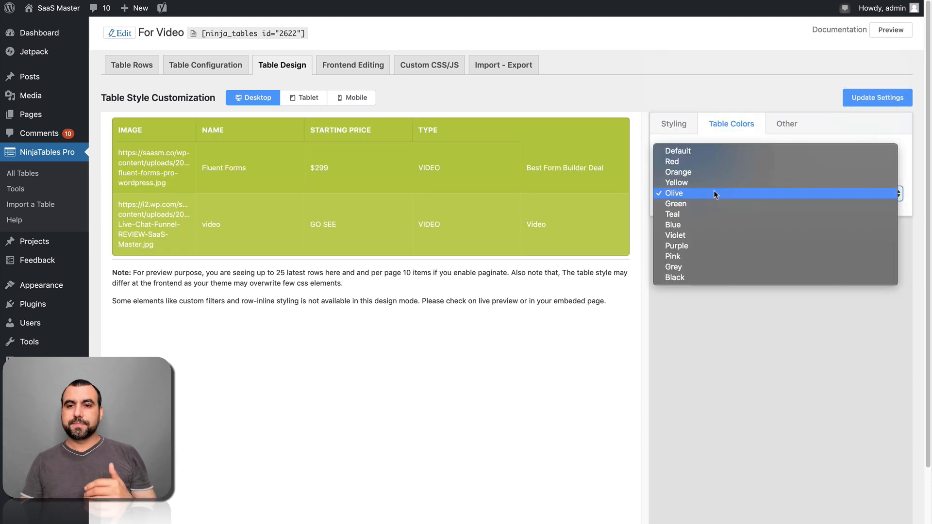
pyautogui.click(671, 161)
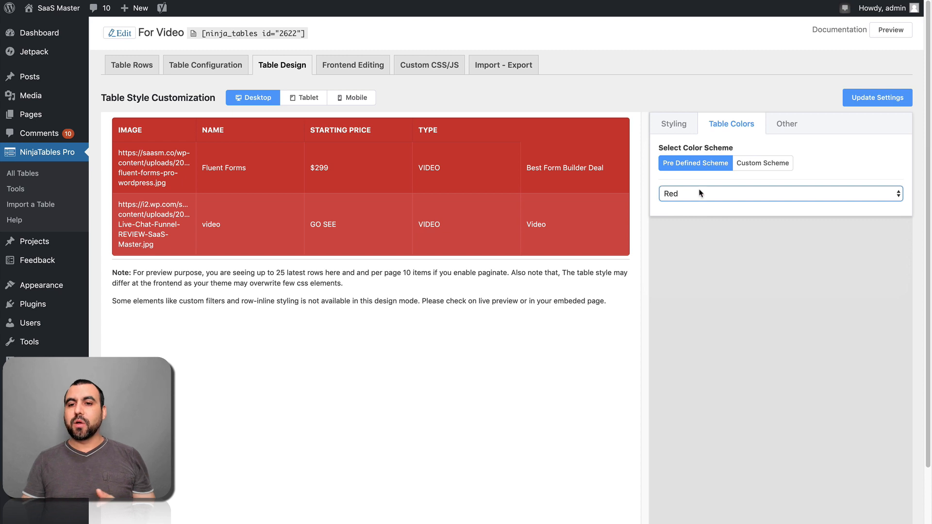
# Apply the Grey predefined scheme, glance at Custom Scheme, and stay on predefined Grey.
pyautogui.click(779, 193)
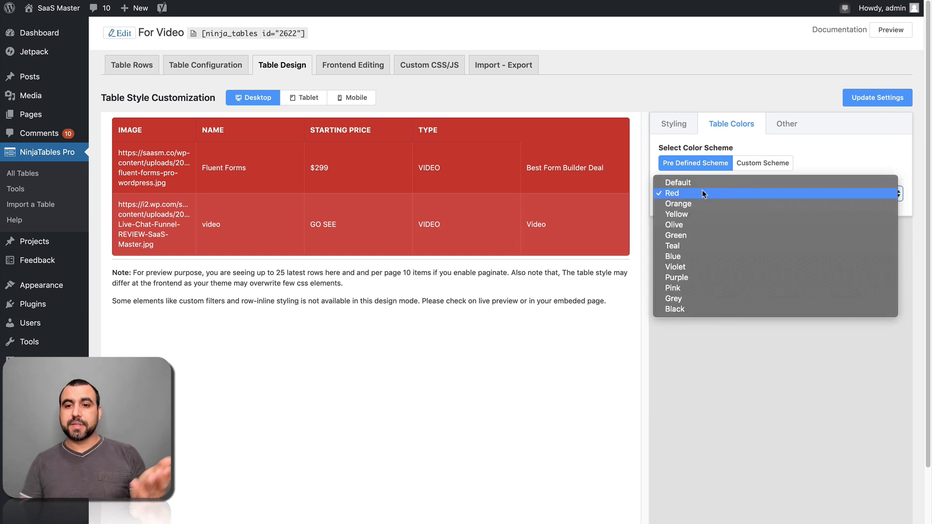
pyautogui.click(674, 298)
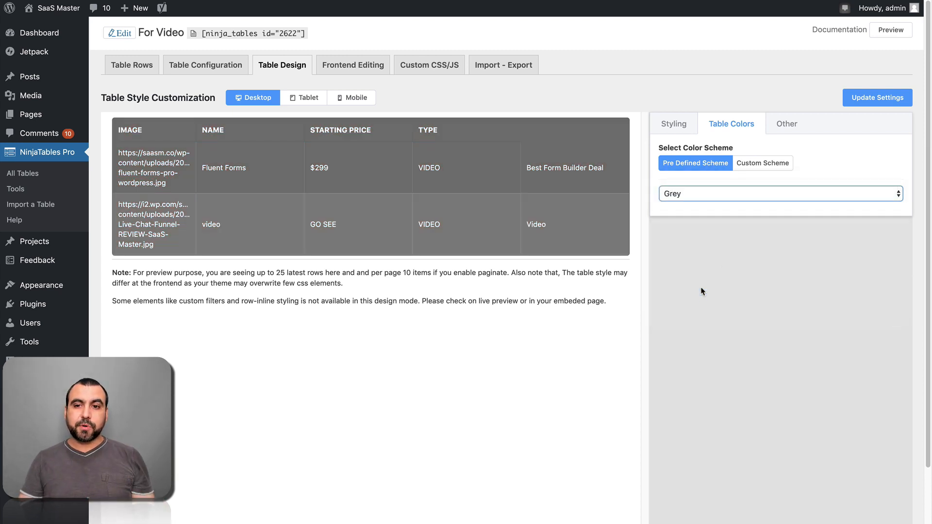
pyautogui.click(763, 163)
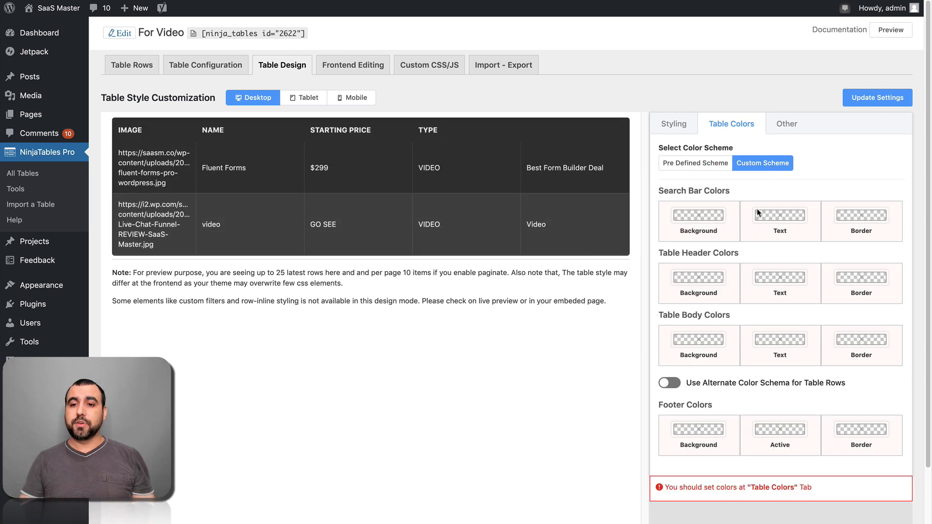
pyautogui.scroll(-3)
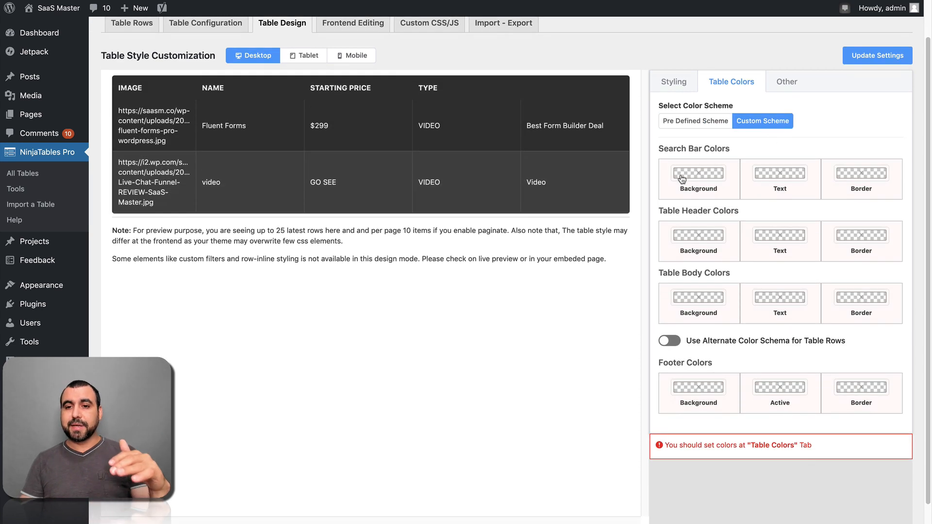
pyautogui.moveTo(721, 205)
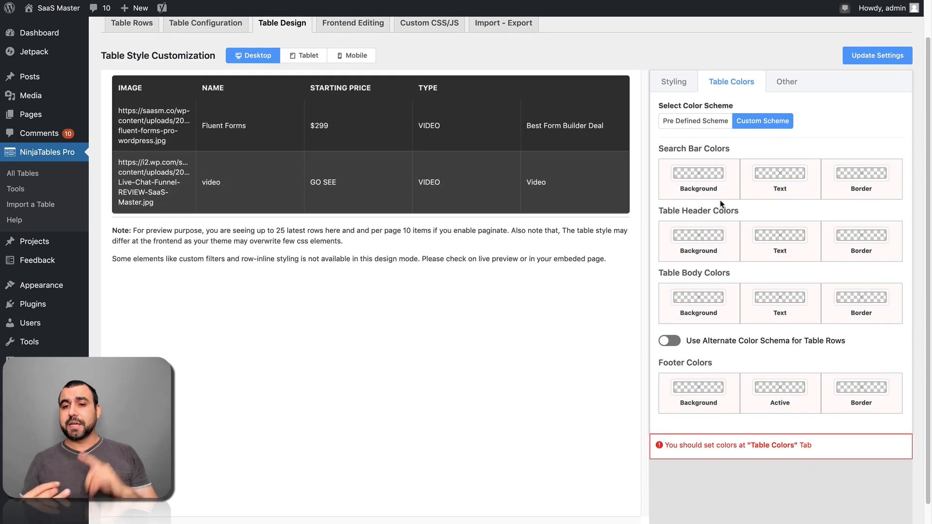
pyautogui.moveTo(761, 217)
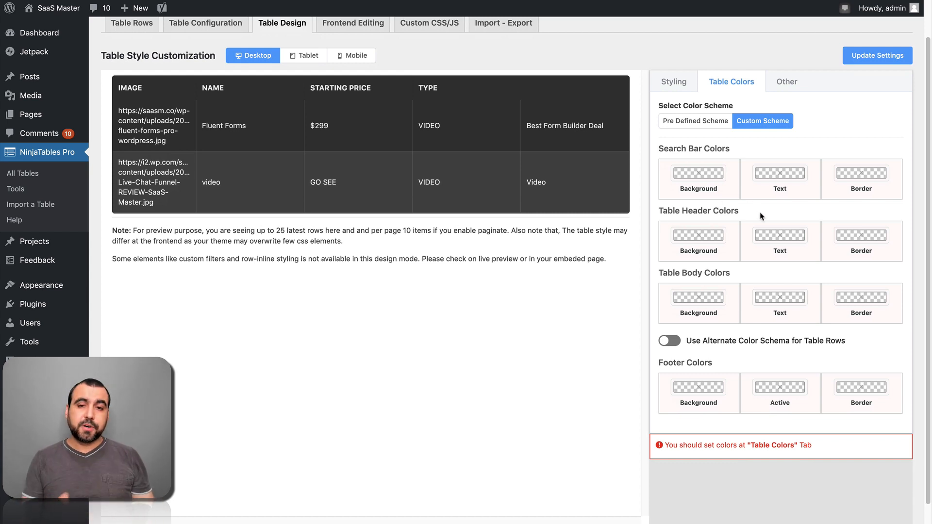
pyautogui.click(694, 120)
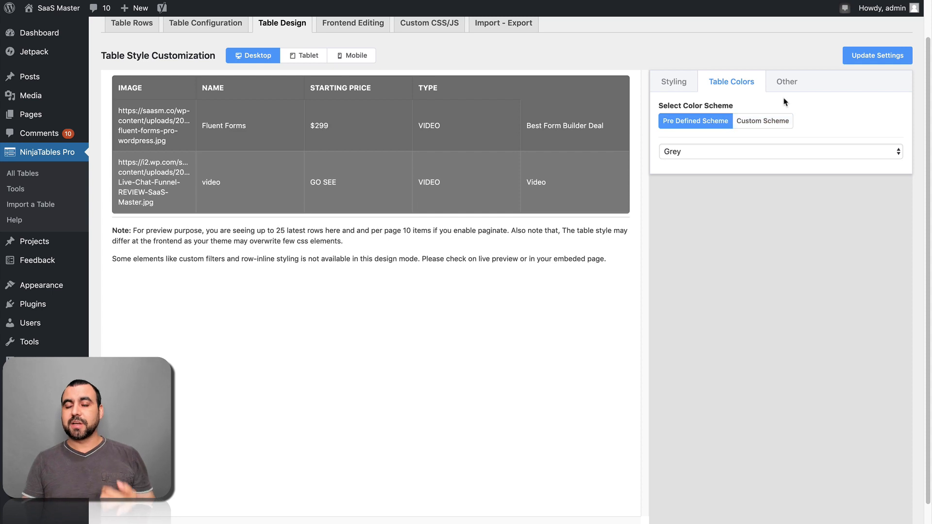
# Review the Other tab's pagination, search bar and sorting options, then move to Frontend Editing.
pyautogui.click(786, 81)
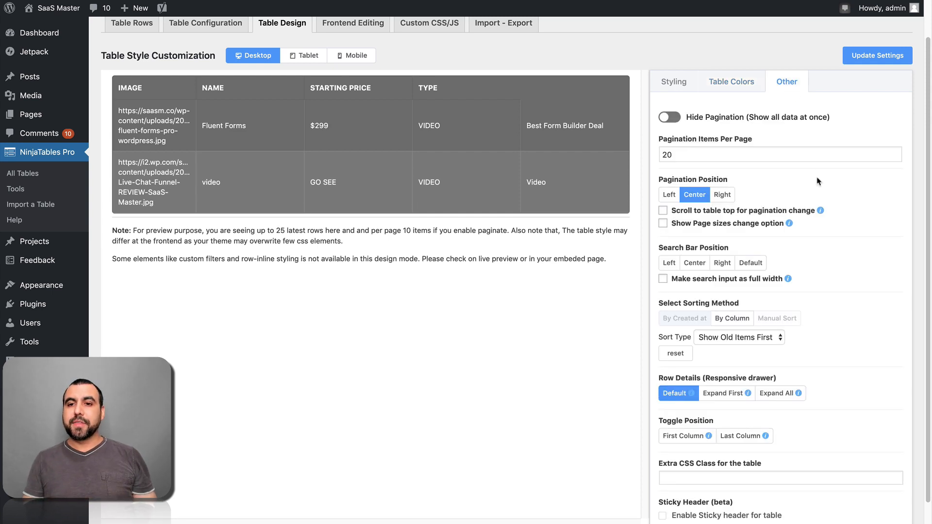
pyautogui.moveTo(790, 223)
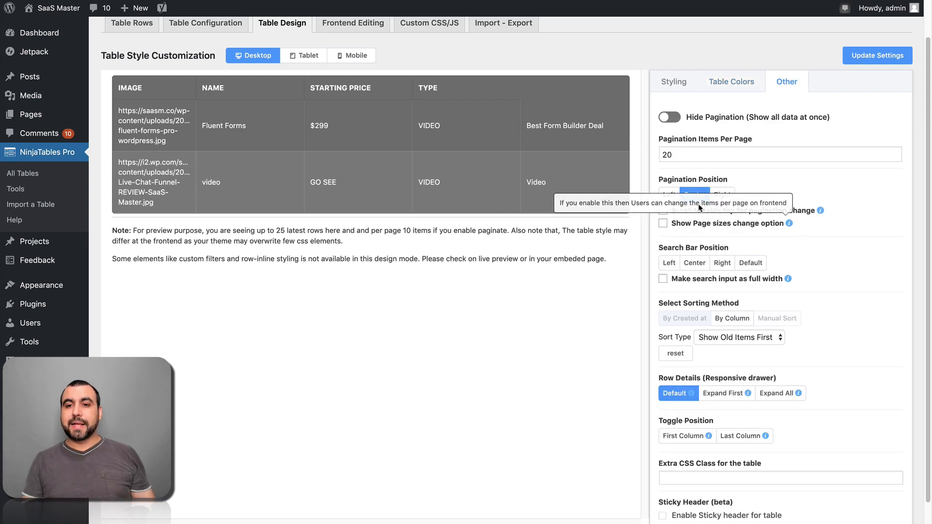
pyautogui.click(693, 194)
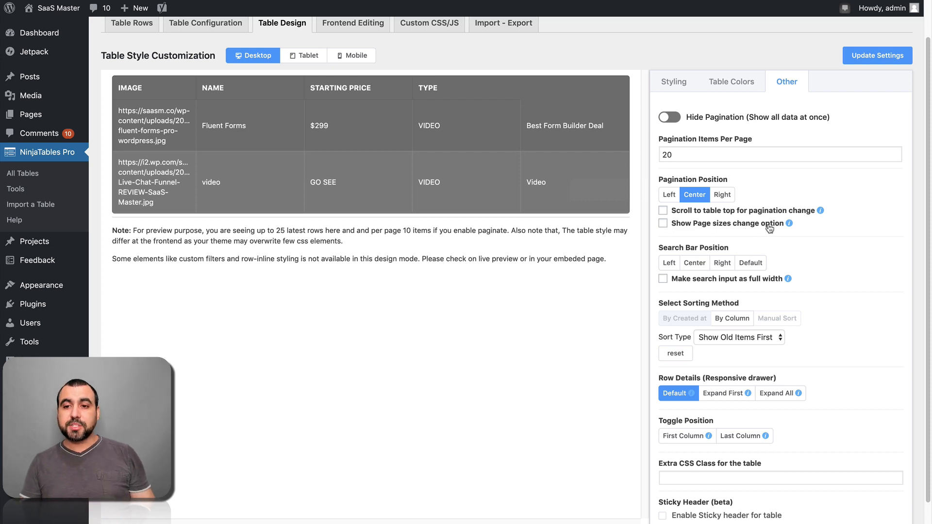
pyautogui.moveTo(716, 261)
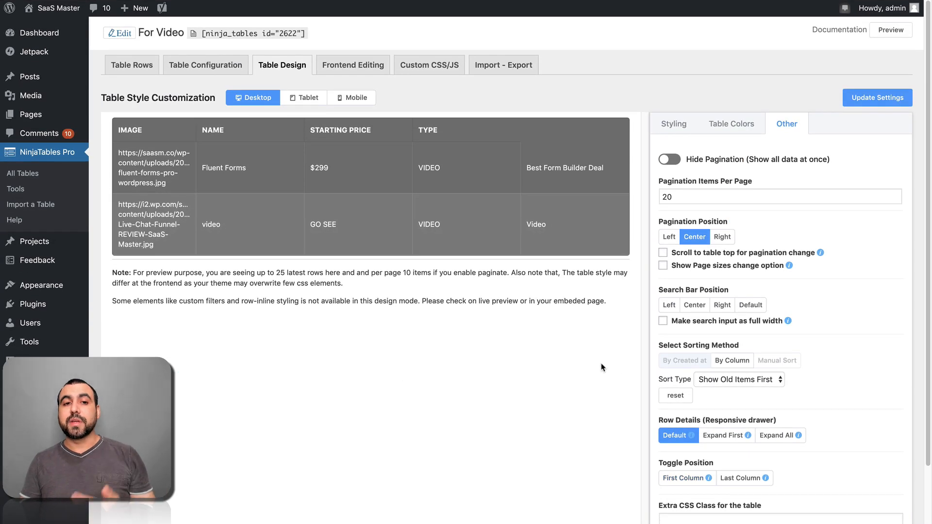
pyautogui.click(352, 65)
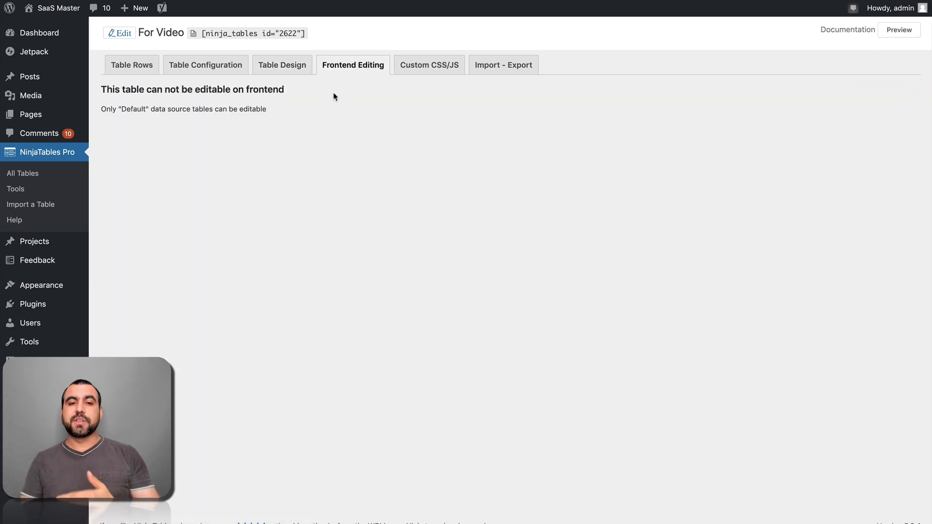
# Show the Custom CSS/JS tab with its empty Additional Custom CSS editor.
pyautogui.click(429, 65)
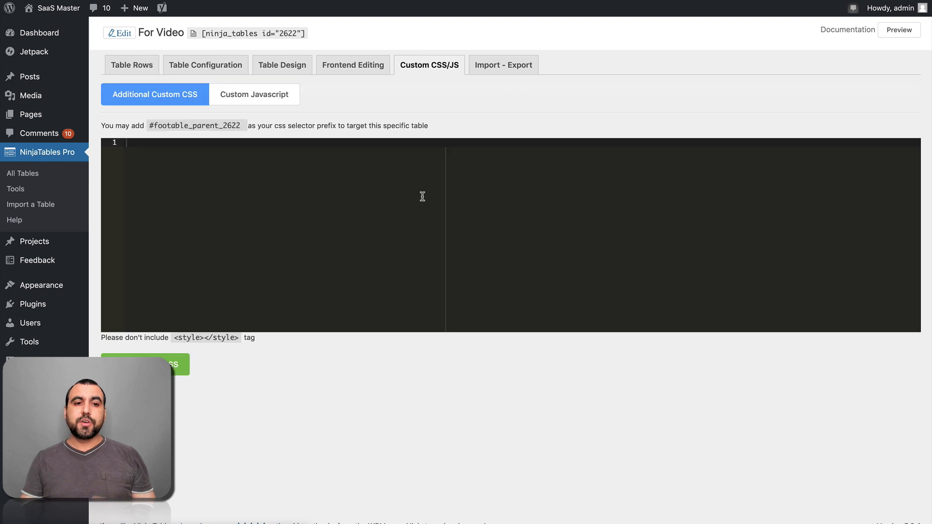
pyautogui.moveTo(414, 218)
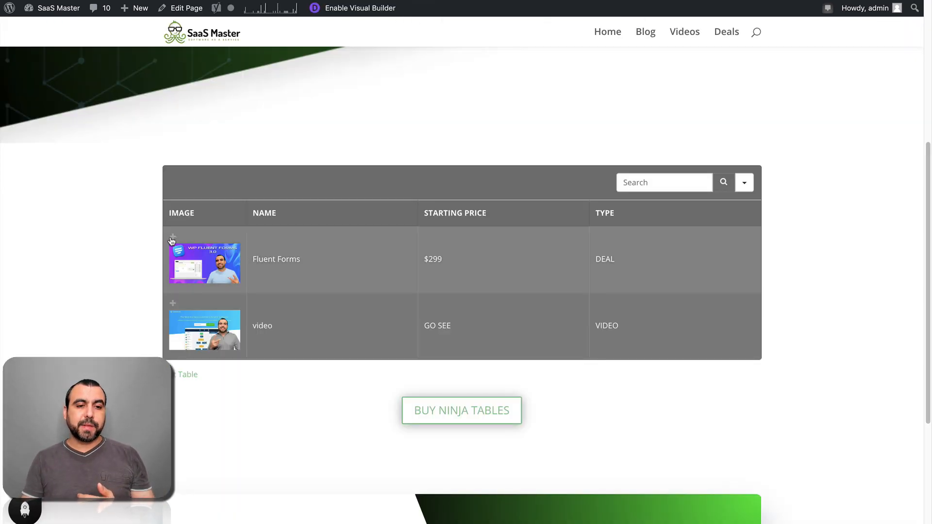
pyautogui.moveTo(330, 291)
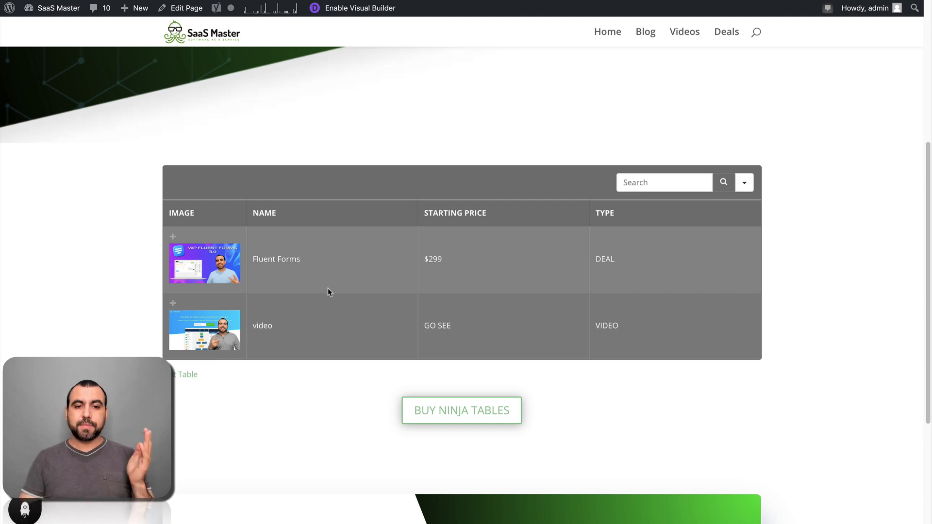
# View the live grey For Video table with thumbnails, prices, types and search box.
pyautogui.click(173, 236)
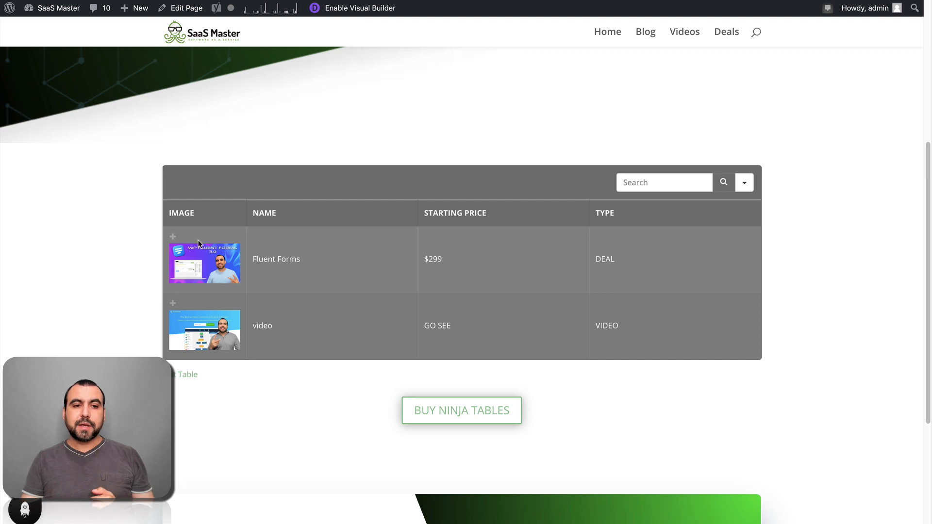
pyautogui.moveTo(249, 264)
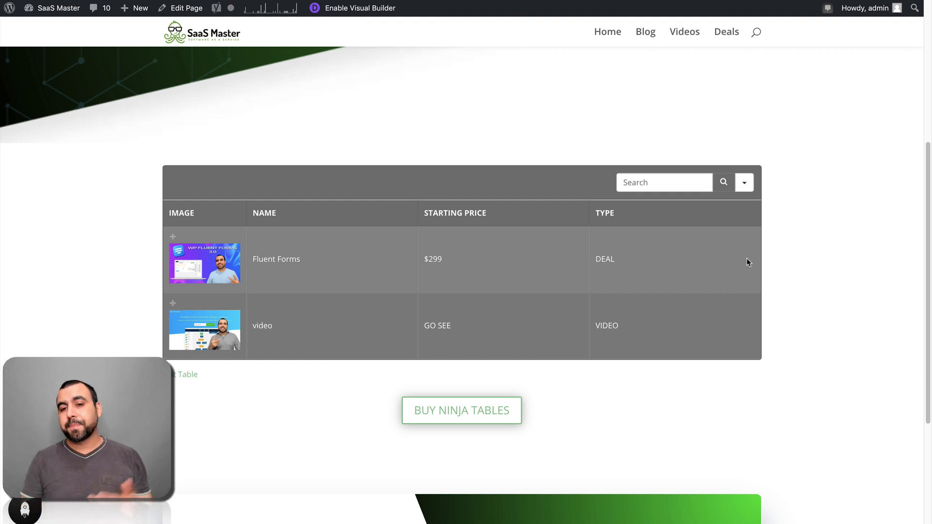
pyautogui.moveTo(709, 284)
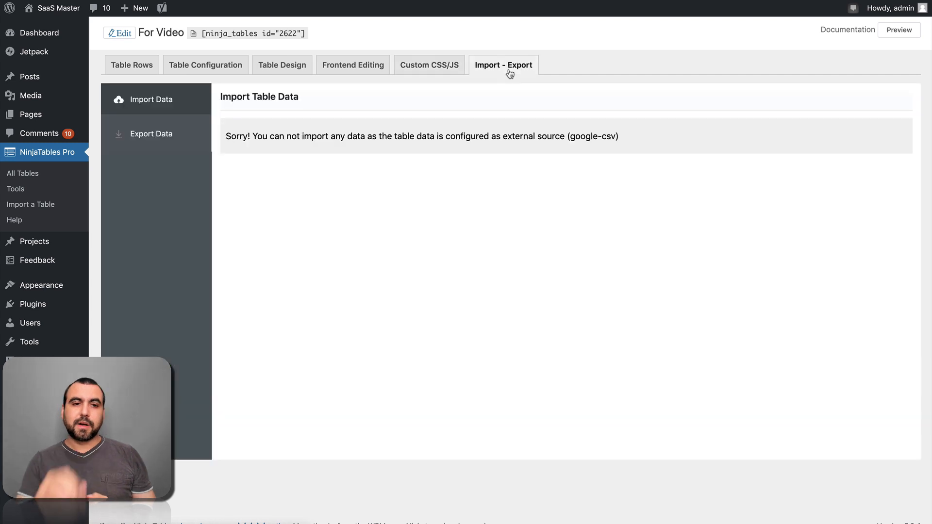
# Return to the Import - Export tab showing import is blocked for the Google CSV source.
pyautogui.click(131, 65)
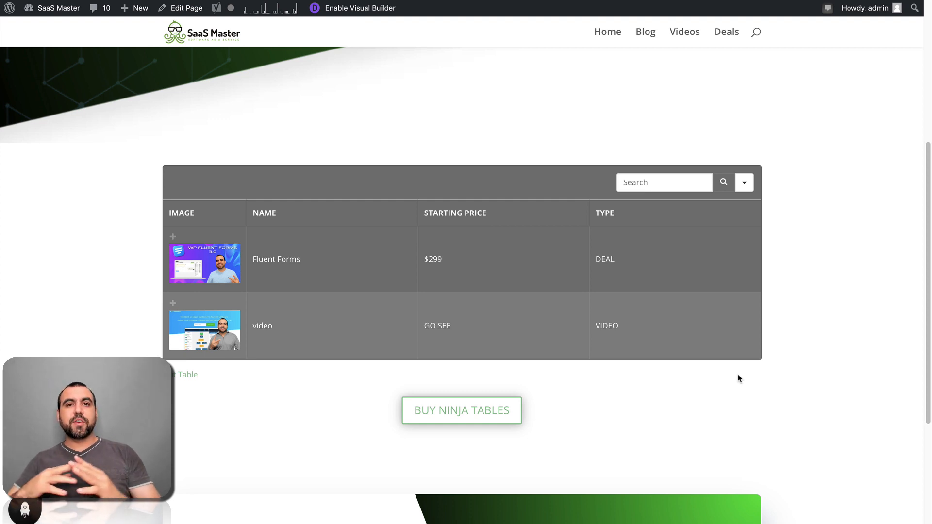
pyautogui.moveTo(818, 310)
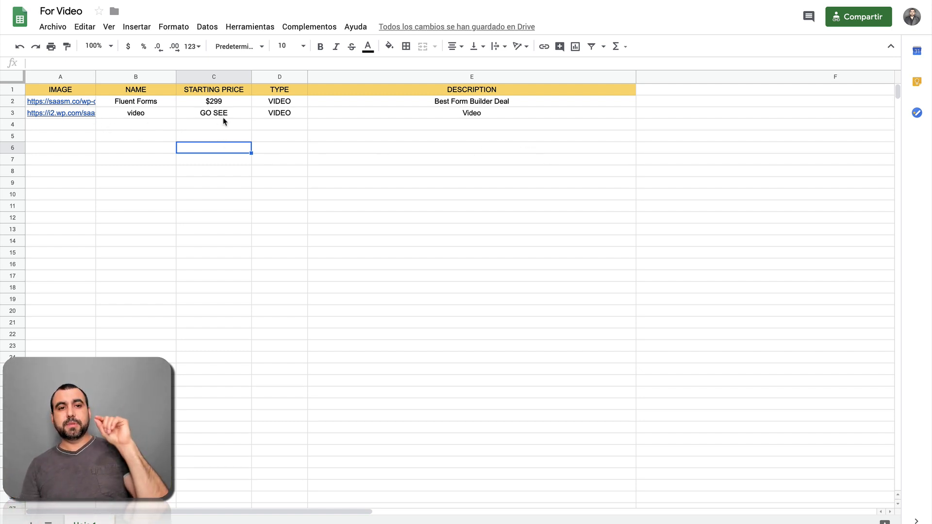
pyautogui.moveTo(464, 126)
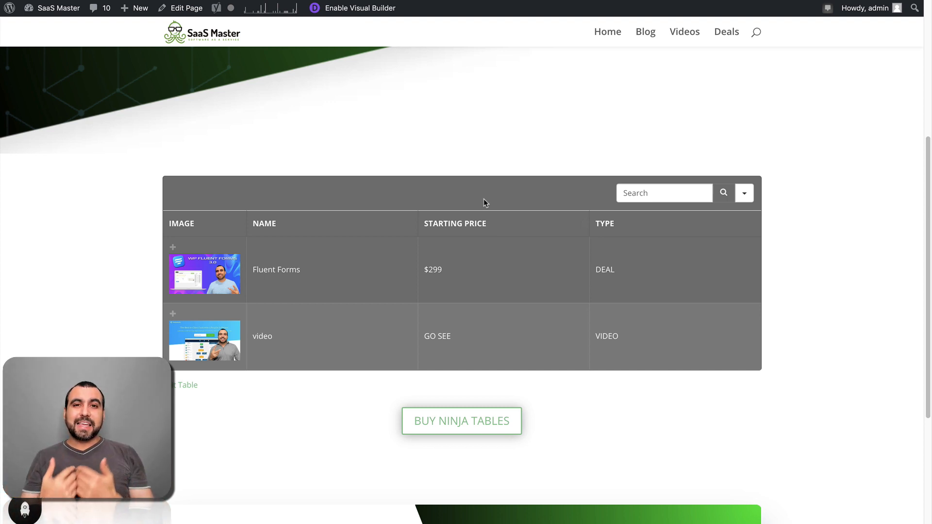
pyautogui.click(664, 192)
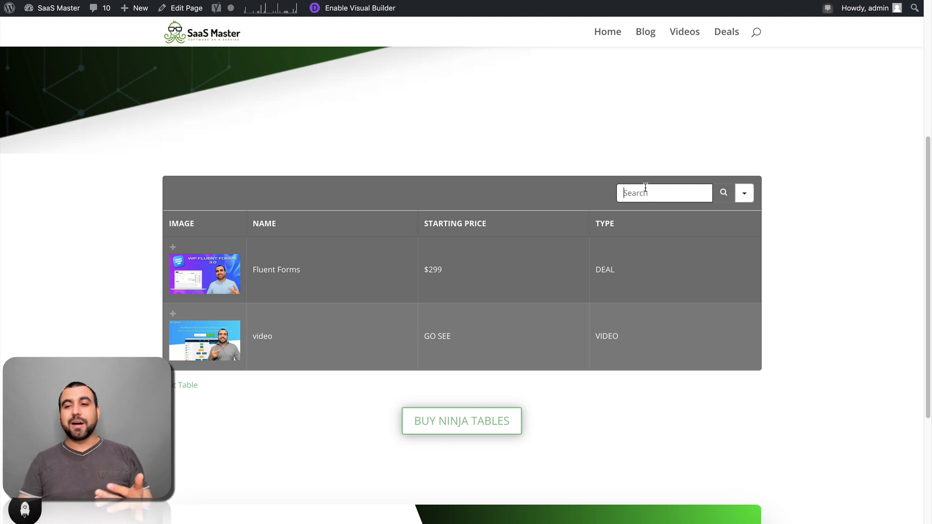
pyautogui.scroll(-3)
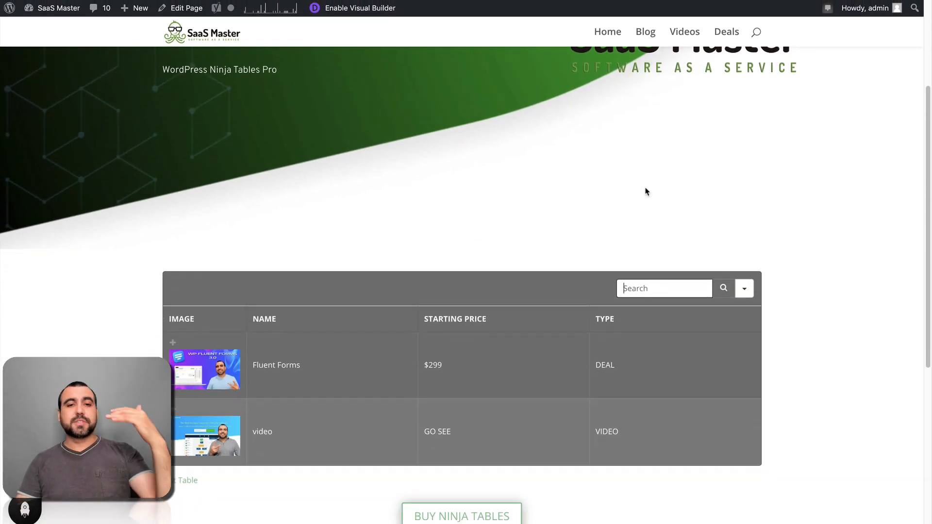
pyautogui.moveTo(634, 198)
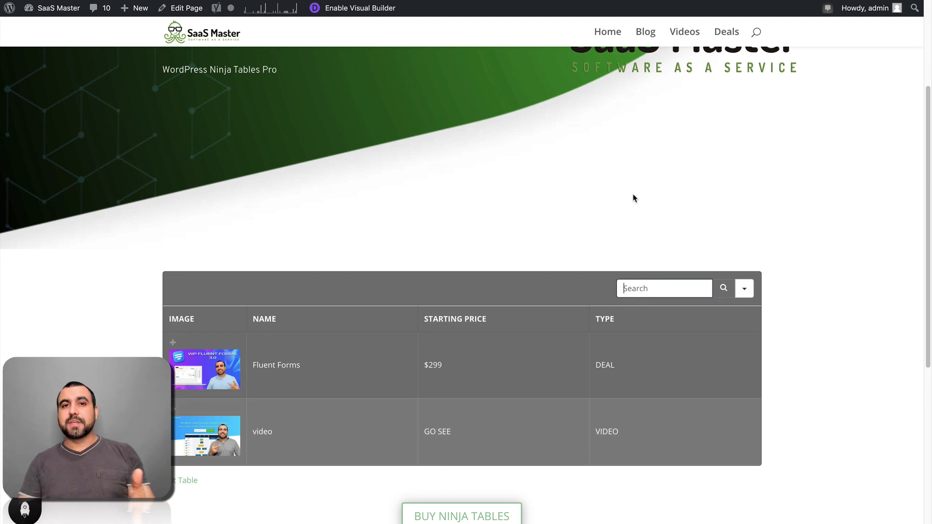
pyautogui.scroll(-3)
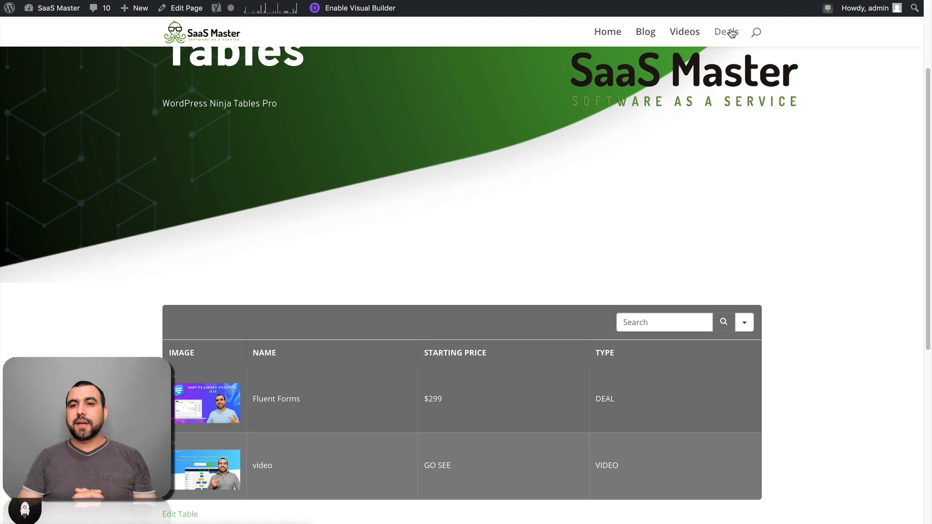
pyautogui.click(726, 31)
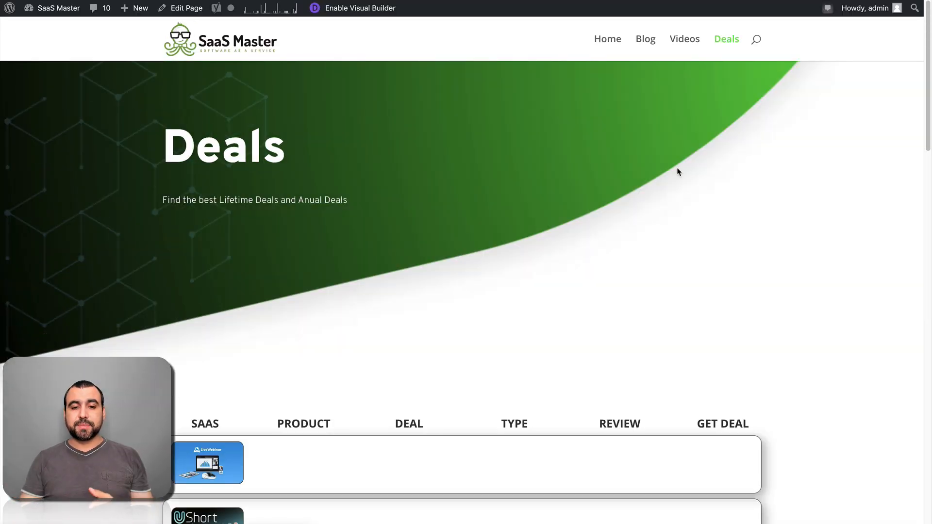
pyautogui.scroll(-3)
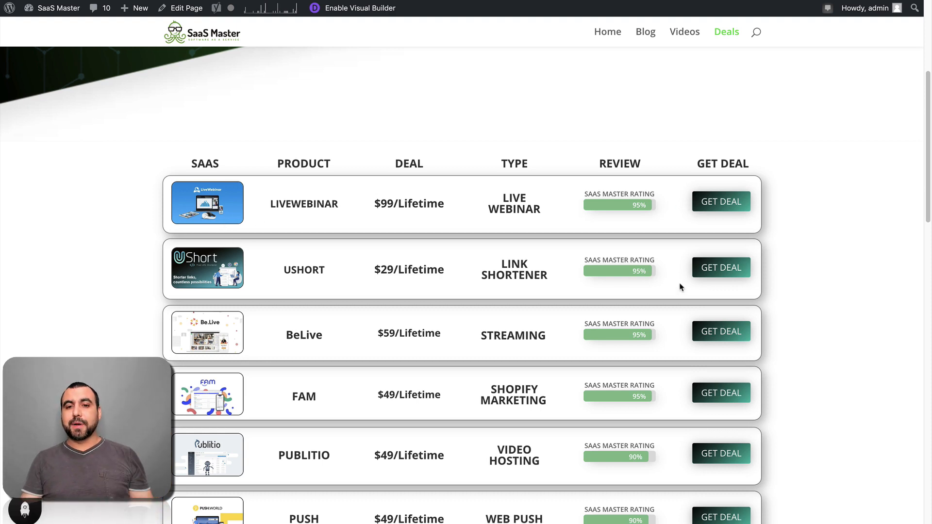
pyautogui.scroll(-3)
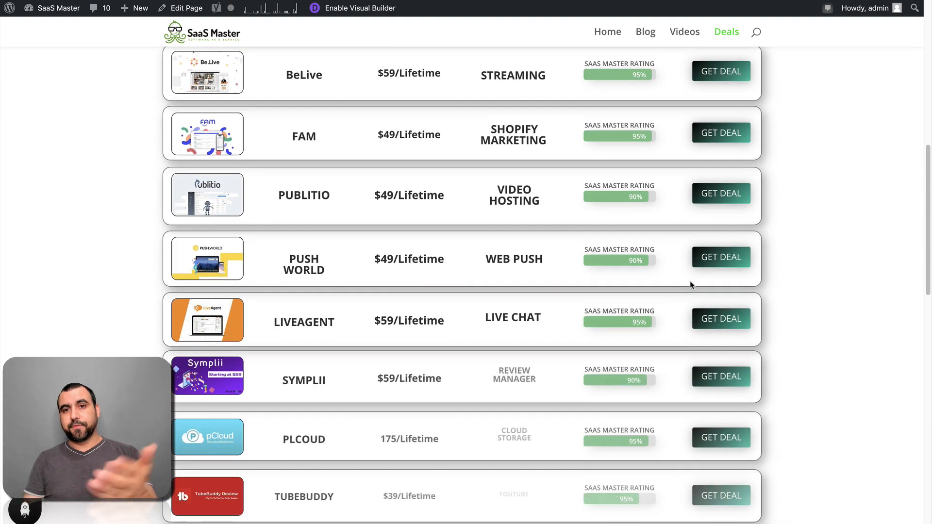
pyautogui.scroll(-3)
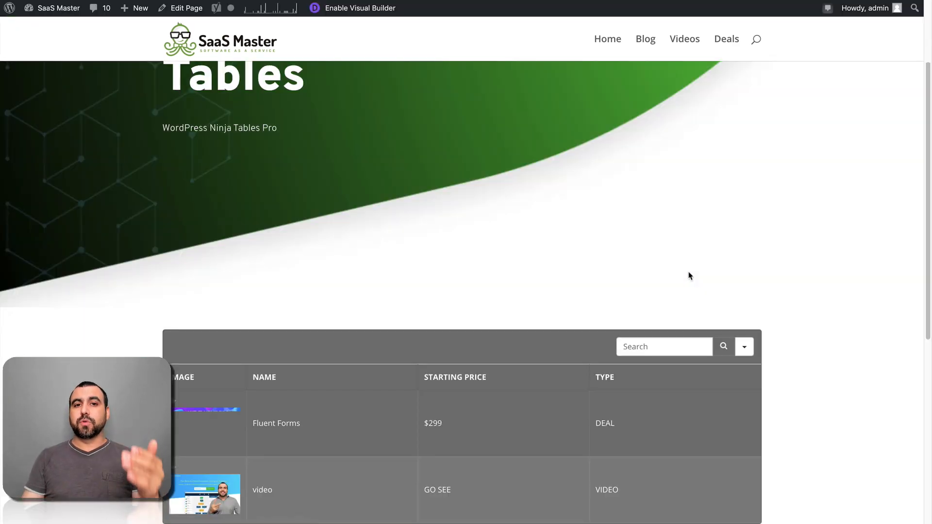
# Go to NinjaTables Pro Tools, showing CSV/JSON import and import from other plugins.
pyautogui.scroll(-3)
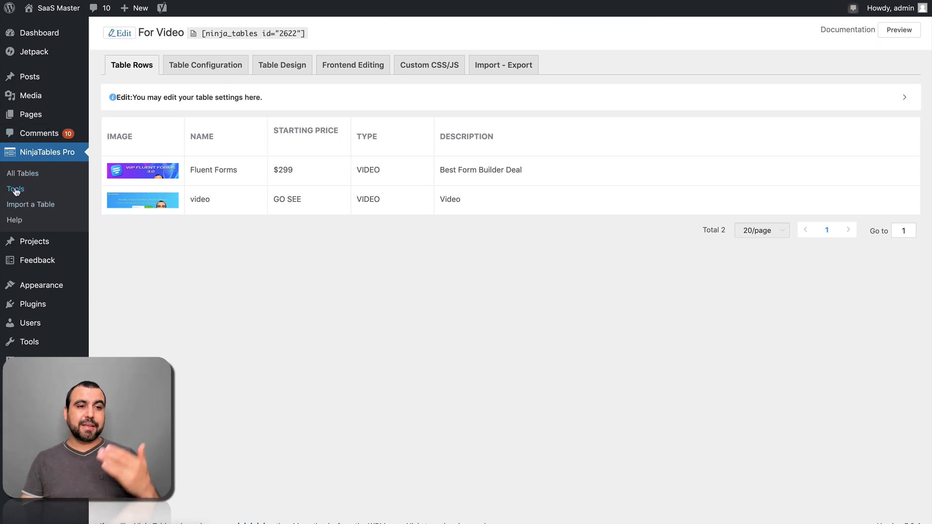
pyautogui.click(14, 190)
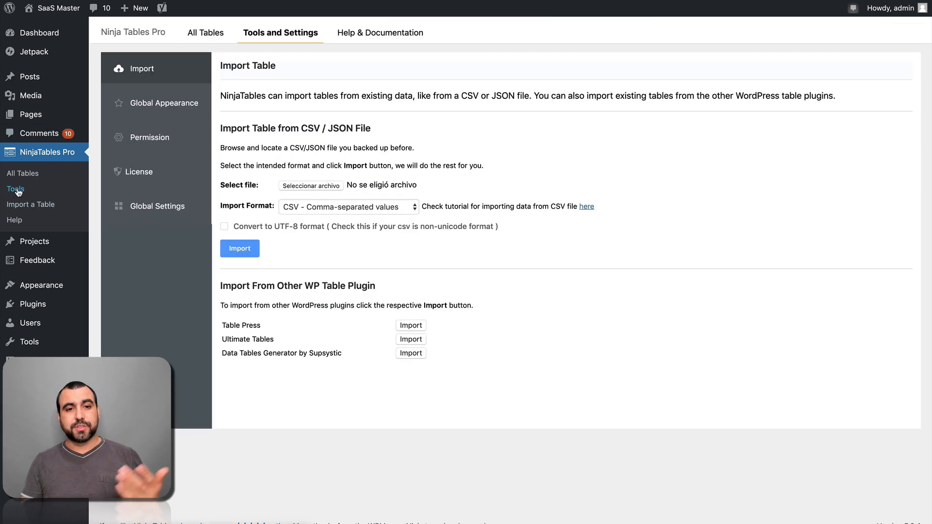